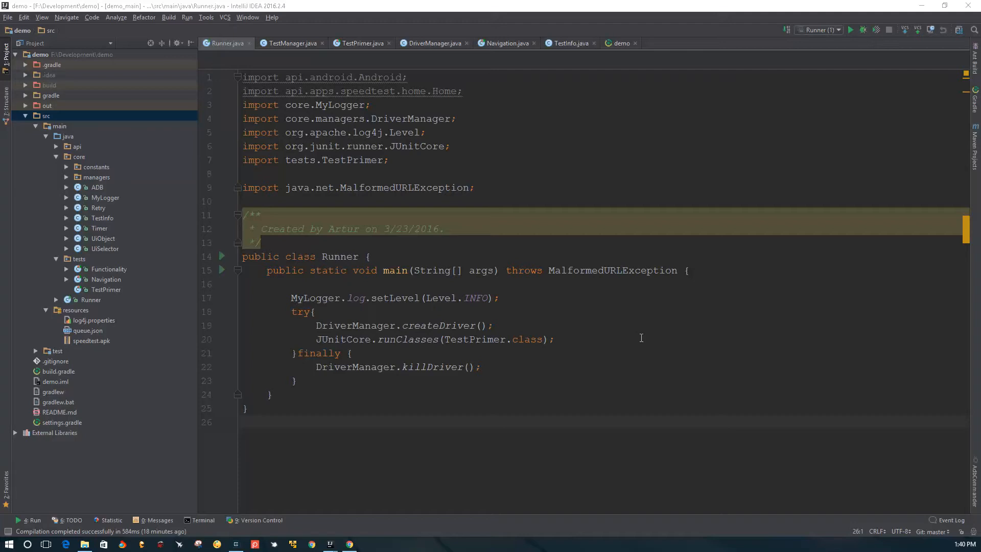
mouse_move(643, 345)
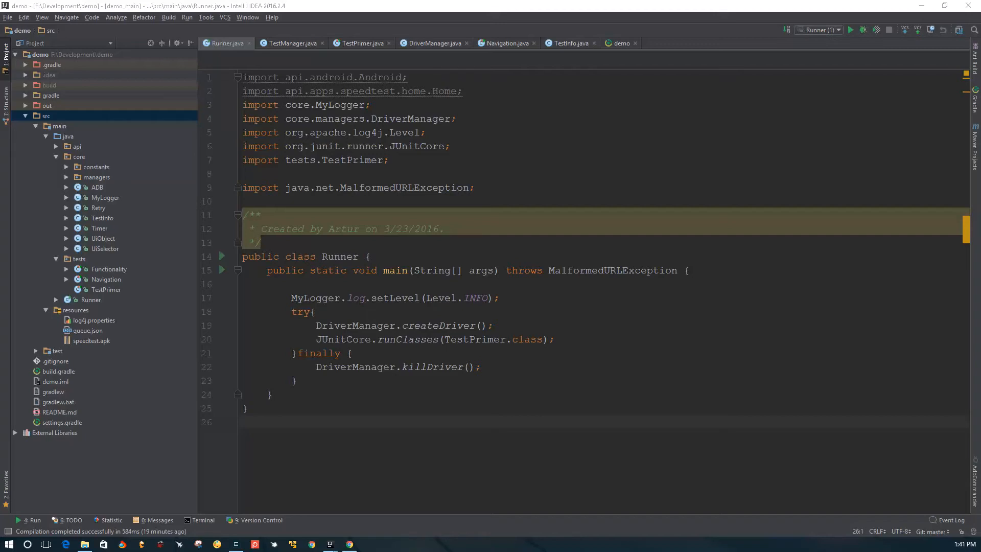
mouse_move(108, 166)
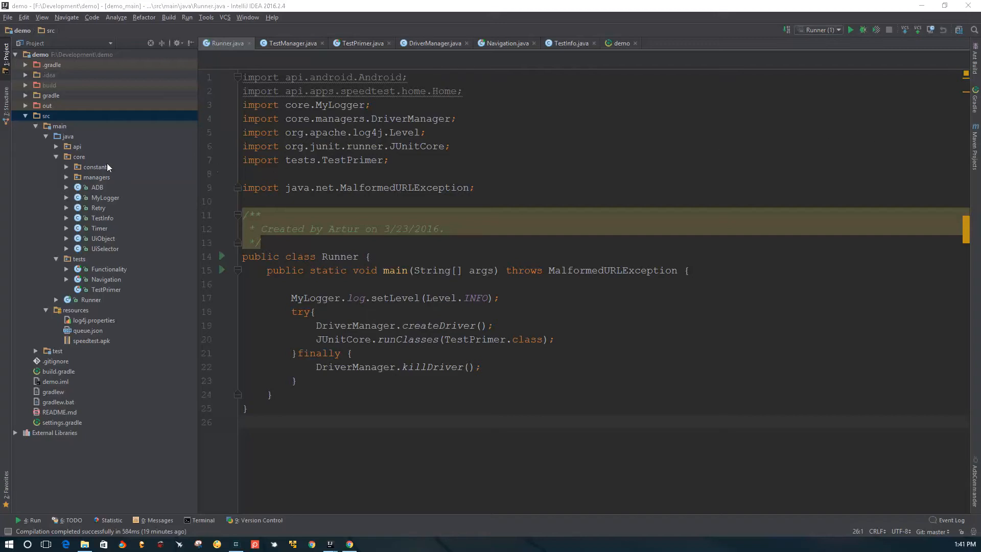
mouse_move(92, 166)
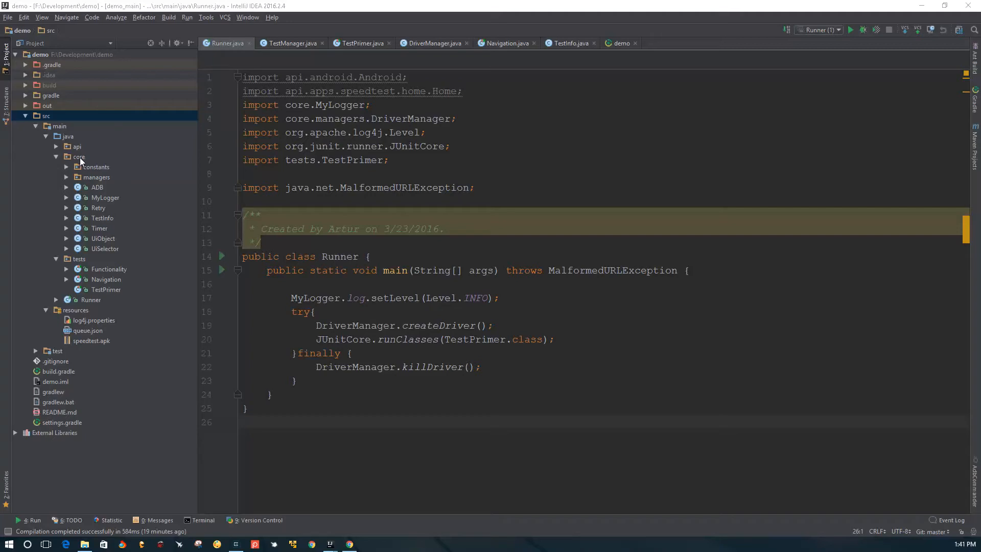
Step: Create a Java class named Reporter in the core package and fill it with the pasted XML reporter code
right_click(79, 156)
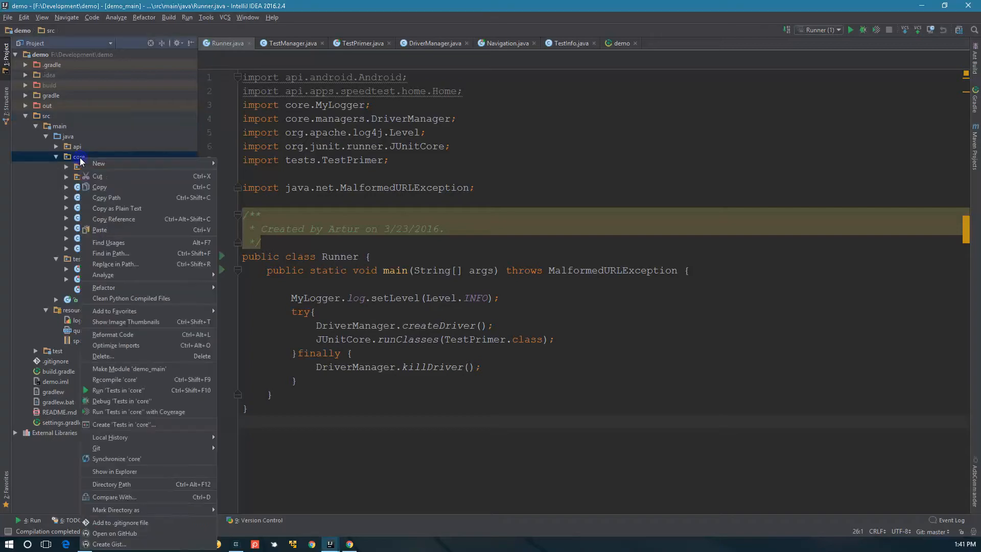
left_click(78, 156)
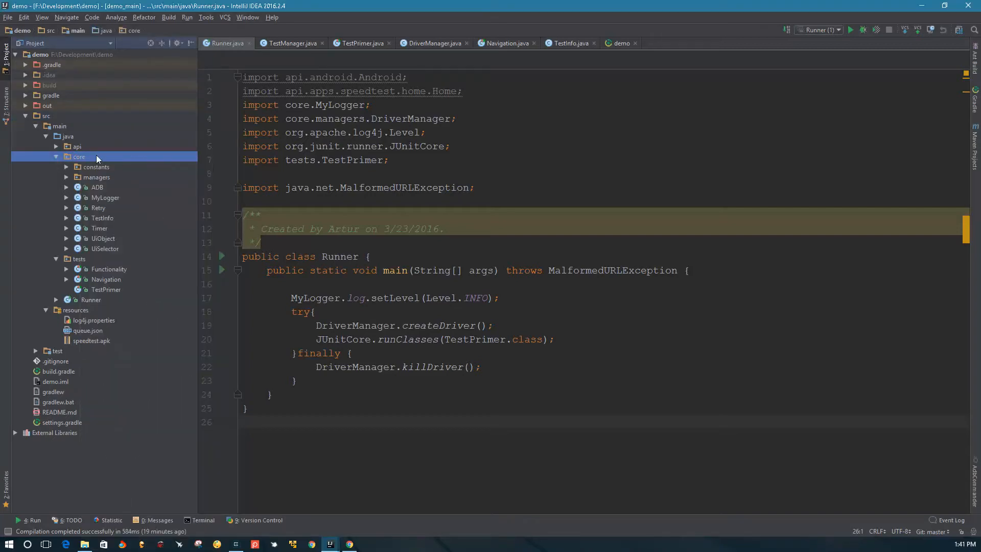
right_click(79, 156)
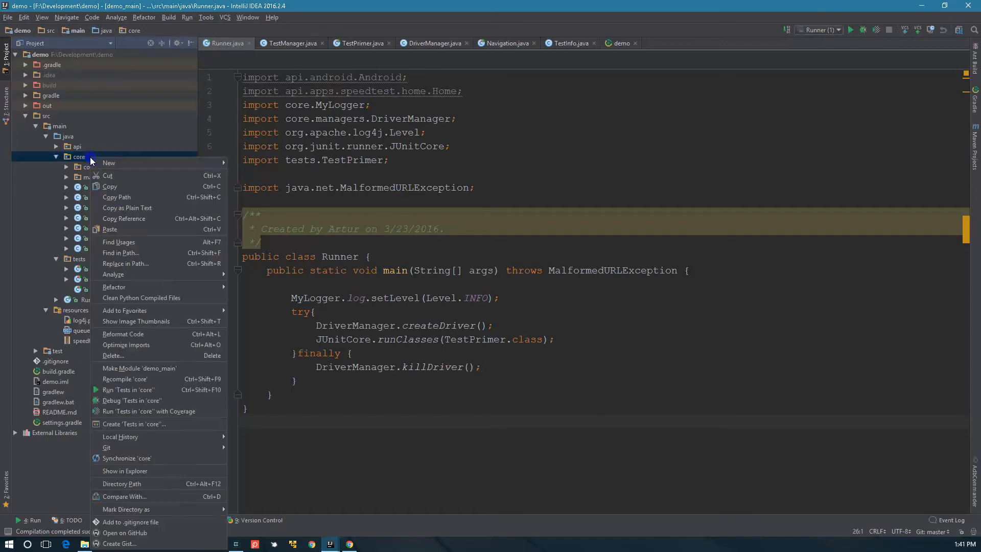
left_click(108, 163)
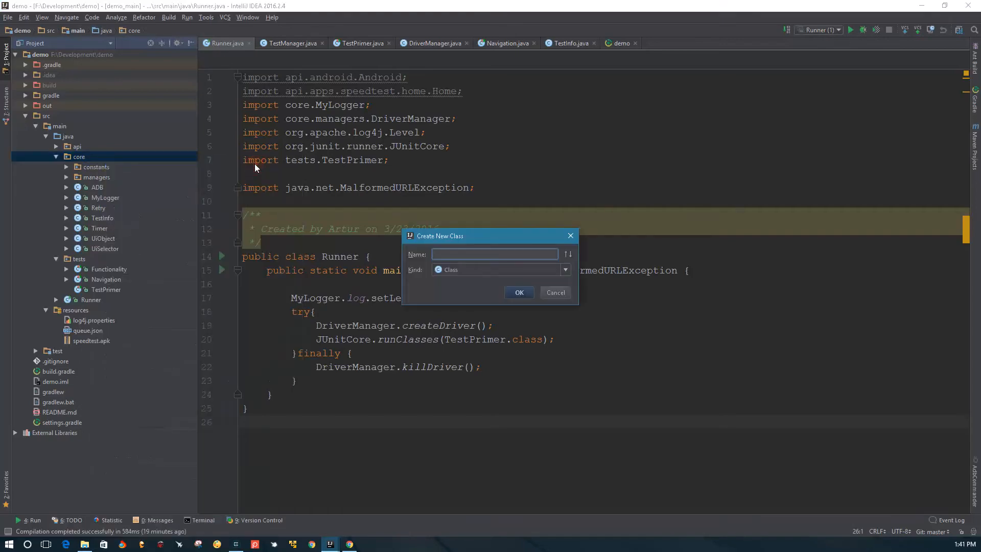
type("Reporter")
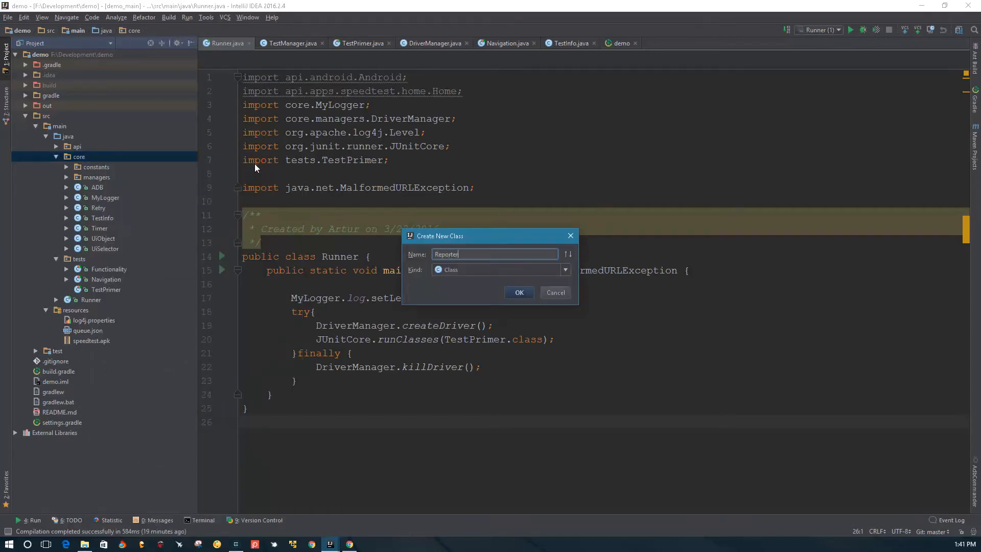
left_click(519, 292)
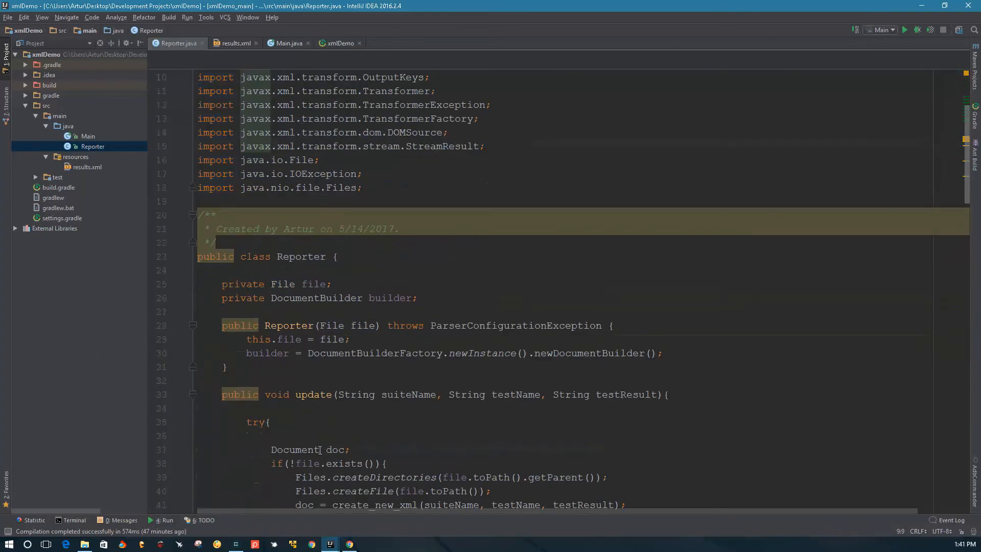
scroll("down", 3)
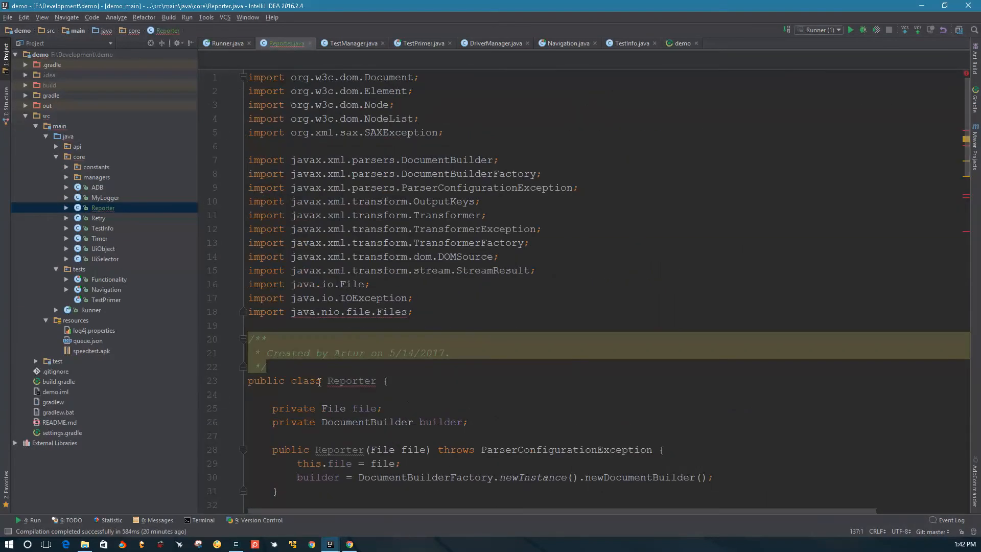
mouse_move(354, 380)
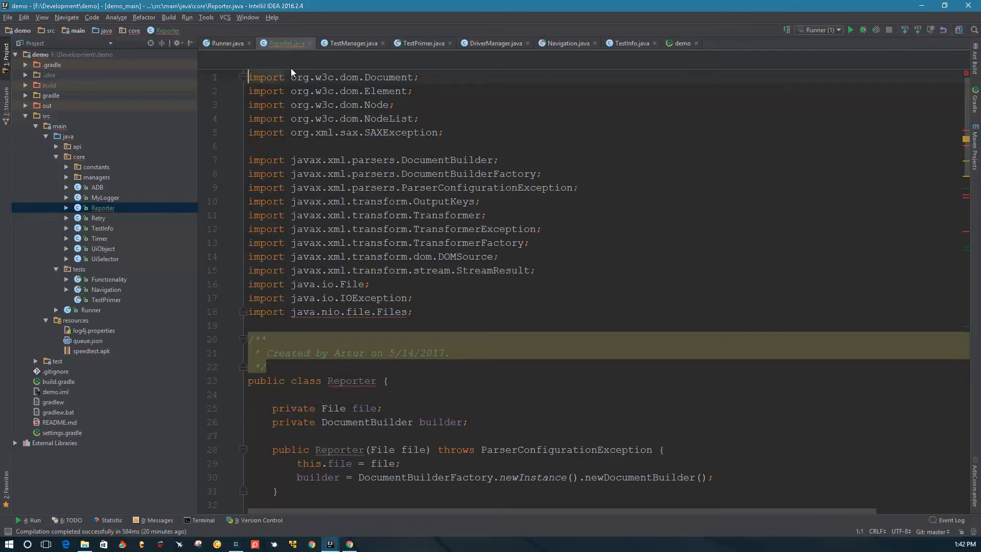
Step: Add 'package core;' at the top of Reporter.java and review its update and XML helper methods
type("package core;")
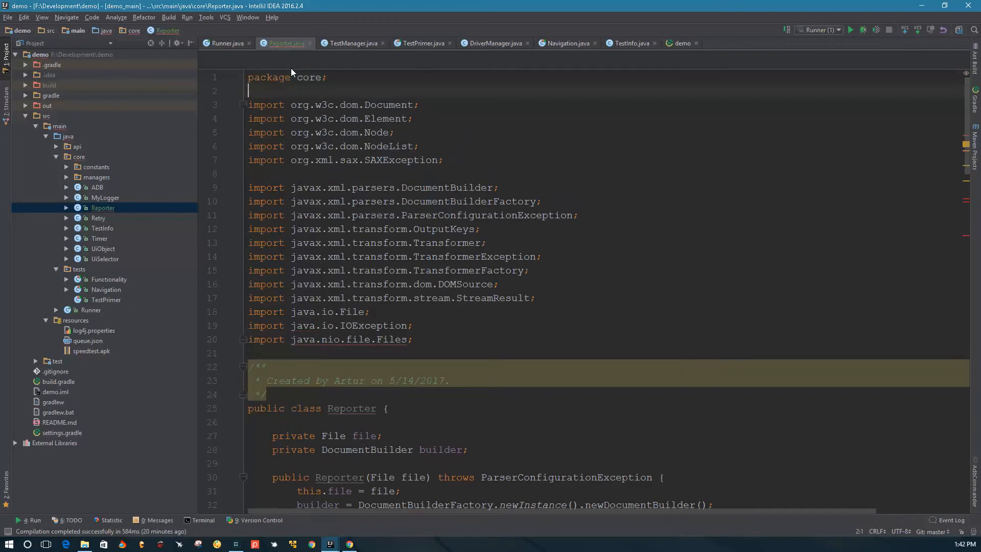
scroll("down", 3)
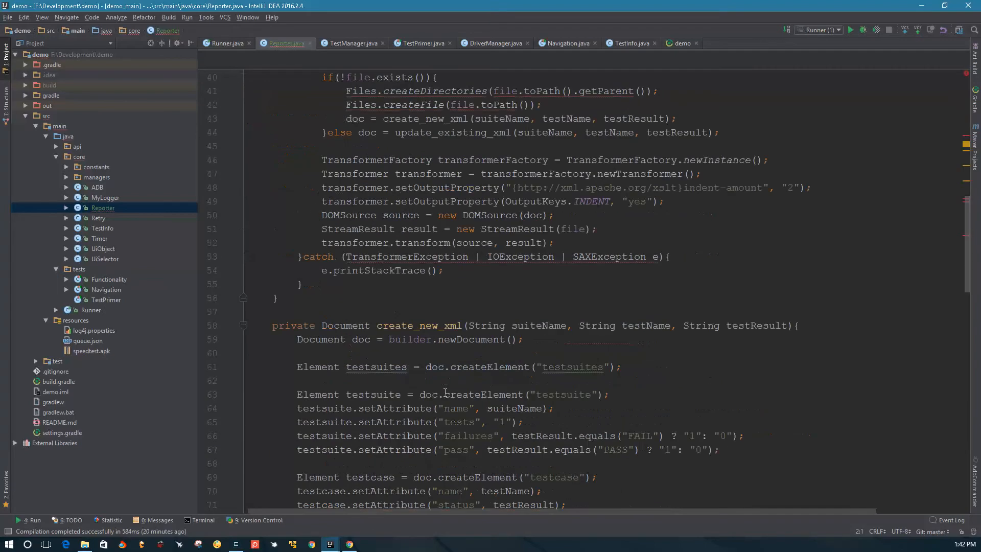
mouse_move(413, 257)
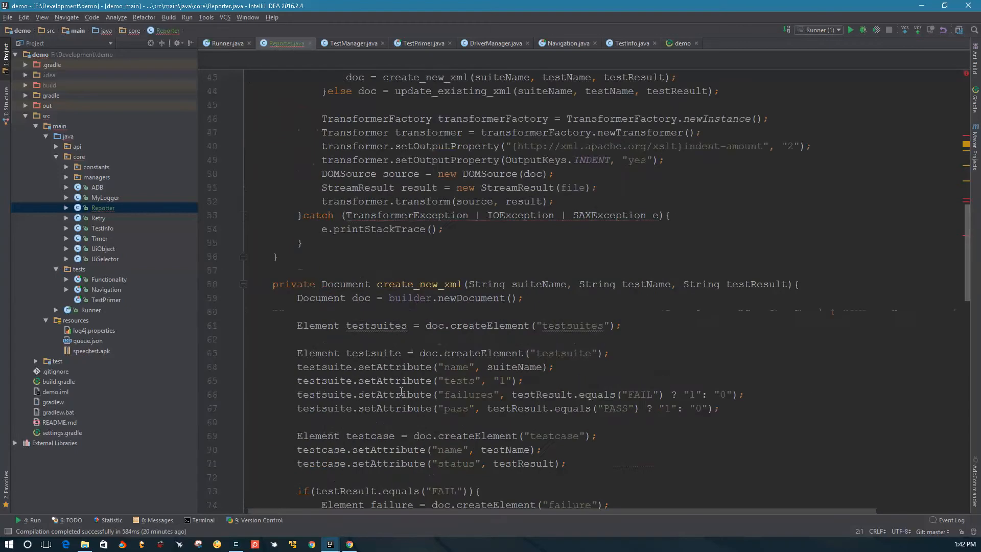
scroll("down", 3)
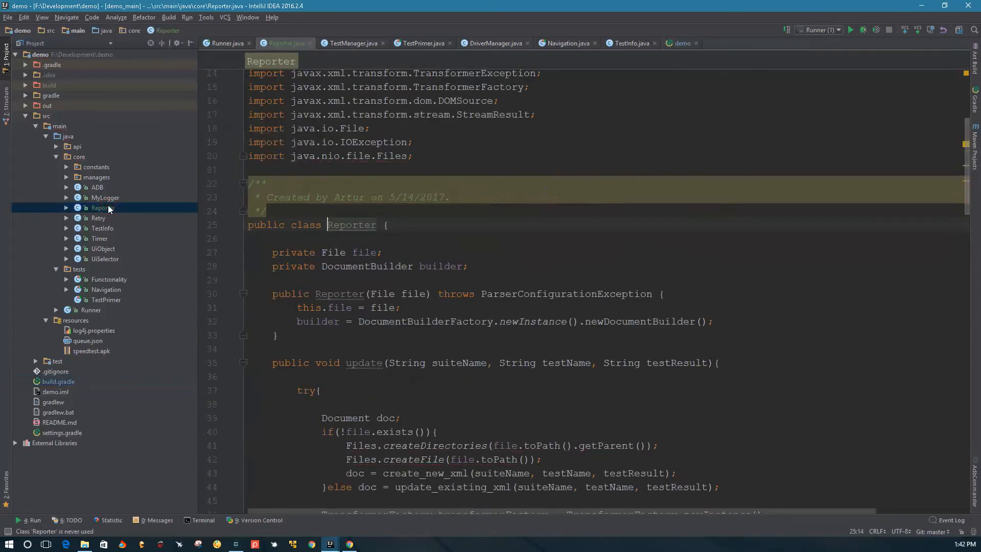
scroll("down", 3)
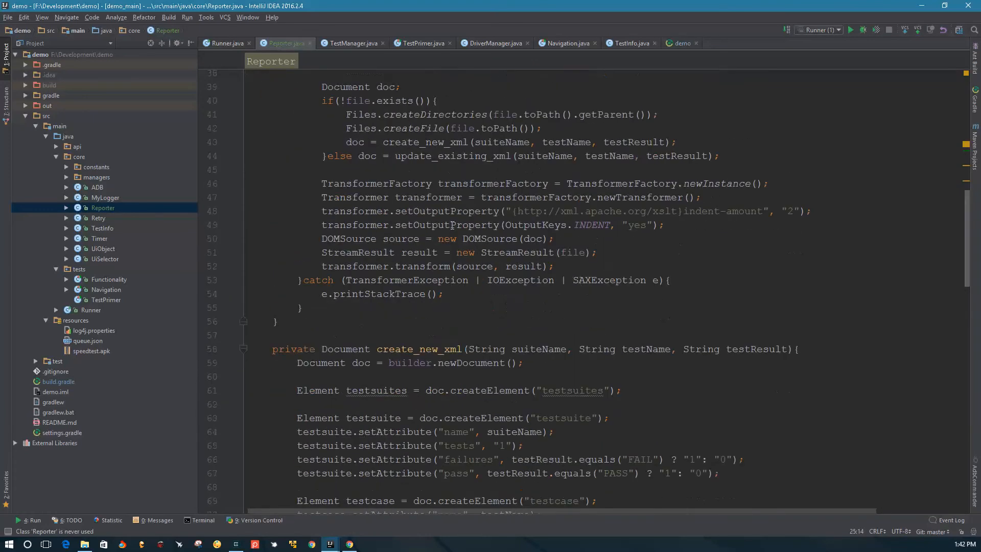
scroll("down", 3)
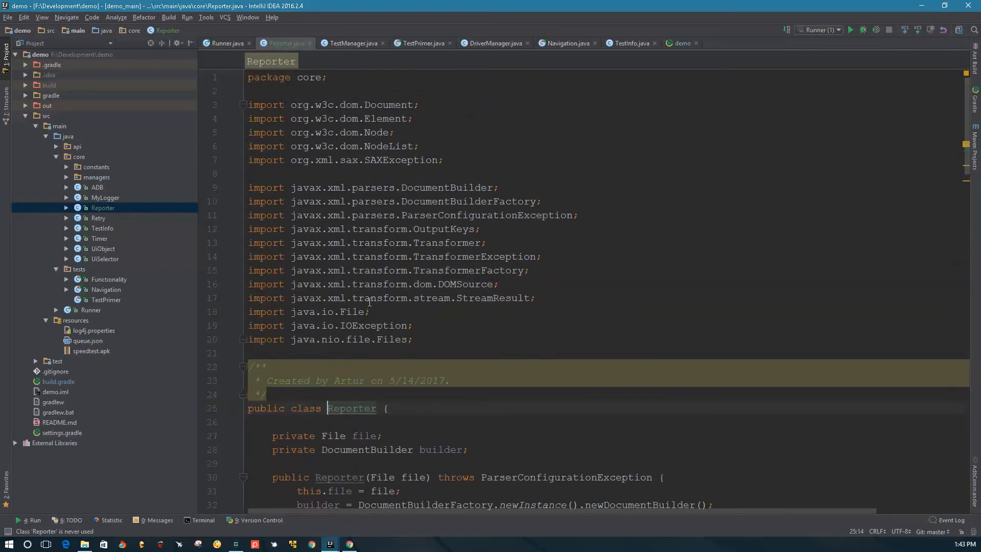
scroll("down", 3)
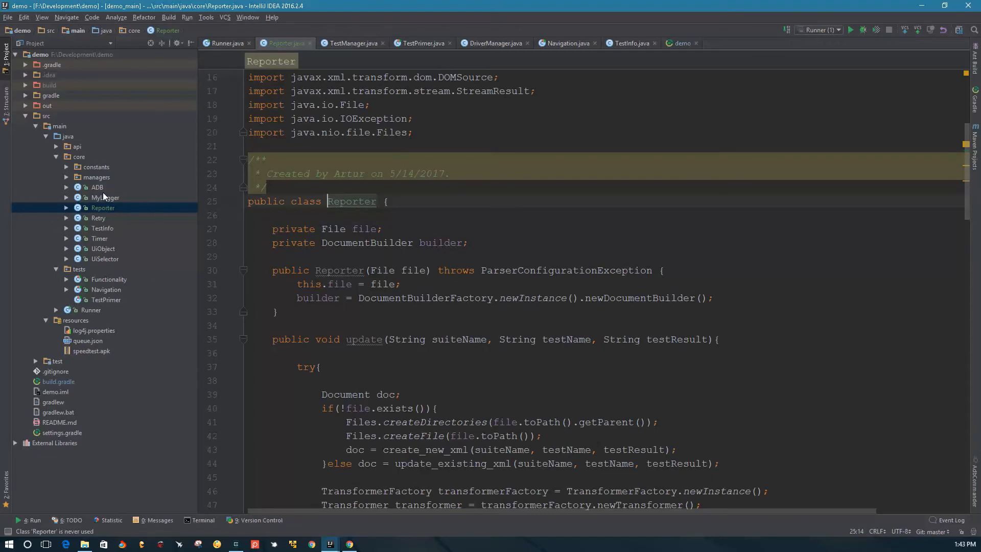
mouse_move(69, 182)
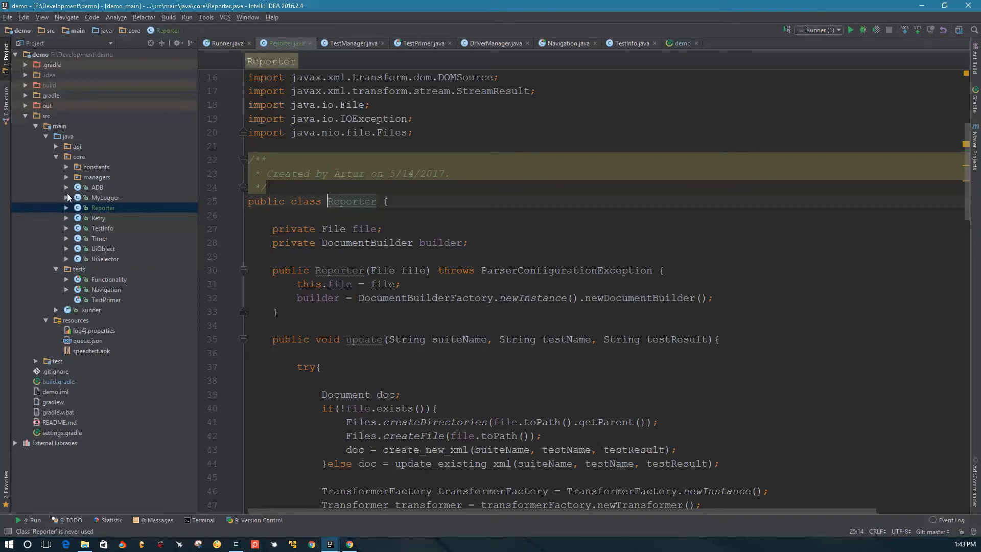
left_click(67, 177)
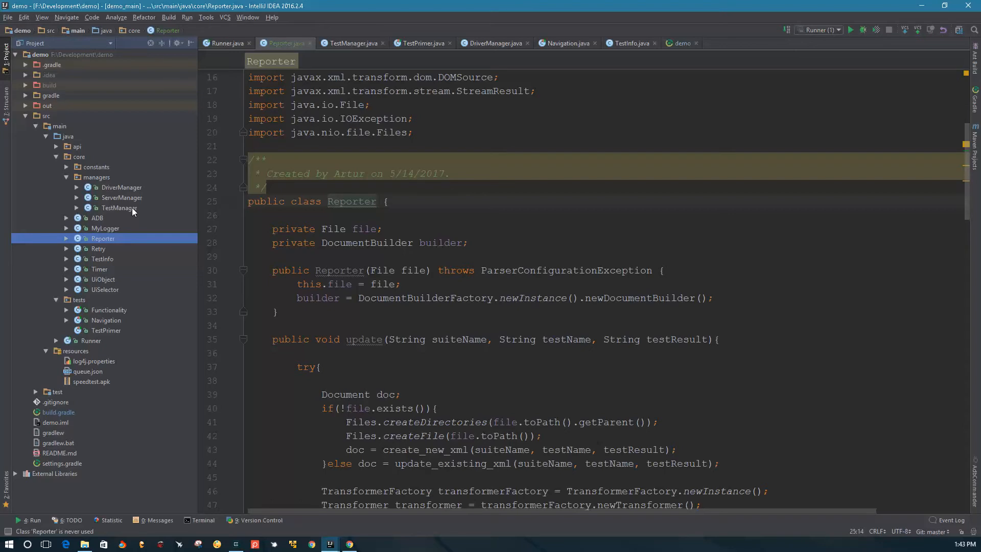
double_click(364, 340)
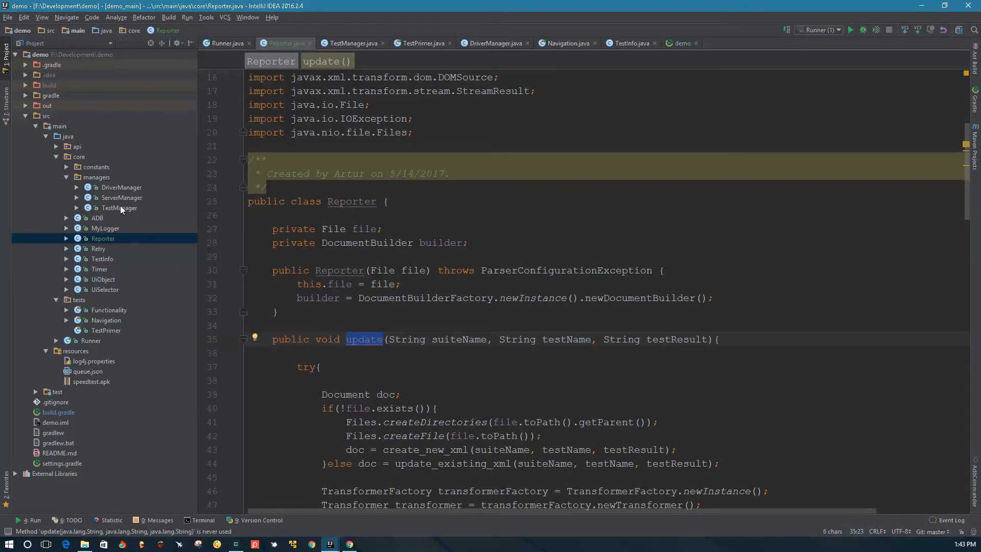
left_click(351, 43)
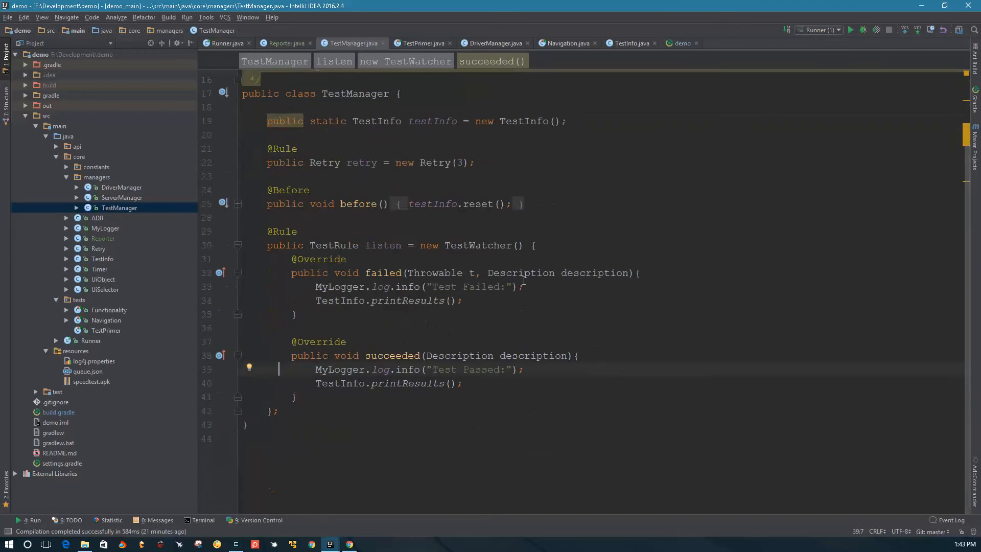
mouse_move(457, 296)
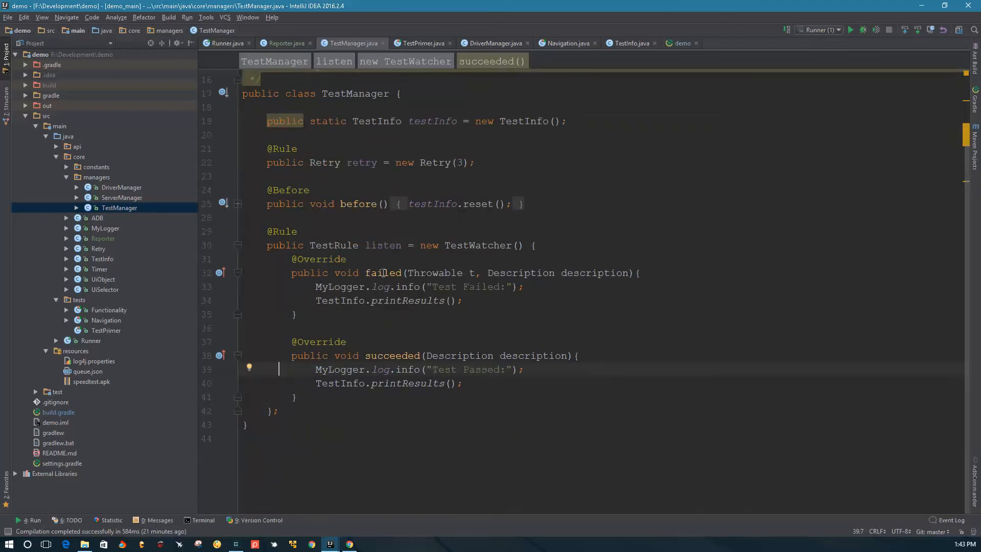
double_click(384, 273)
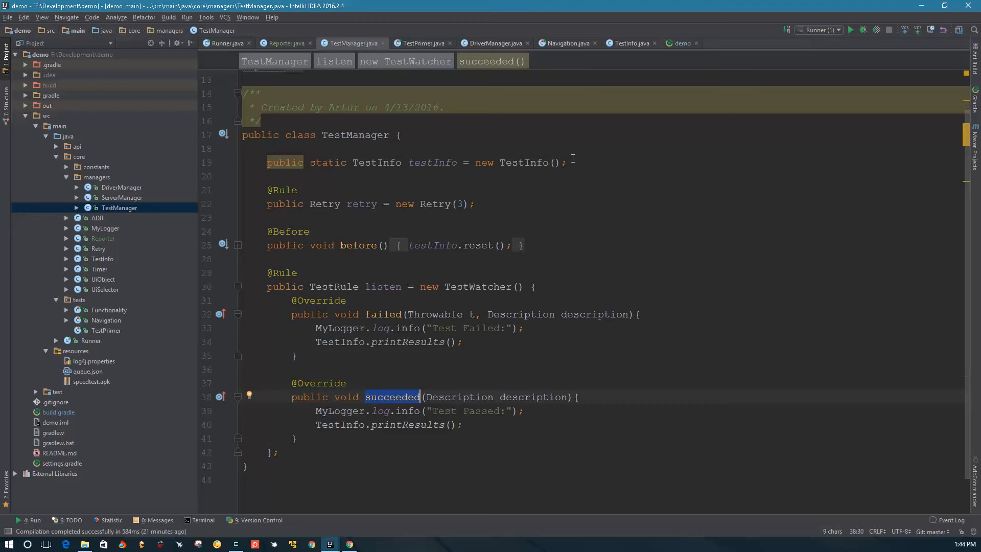
mouse_move(618, 203)
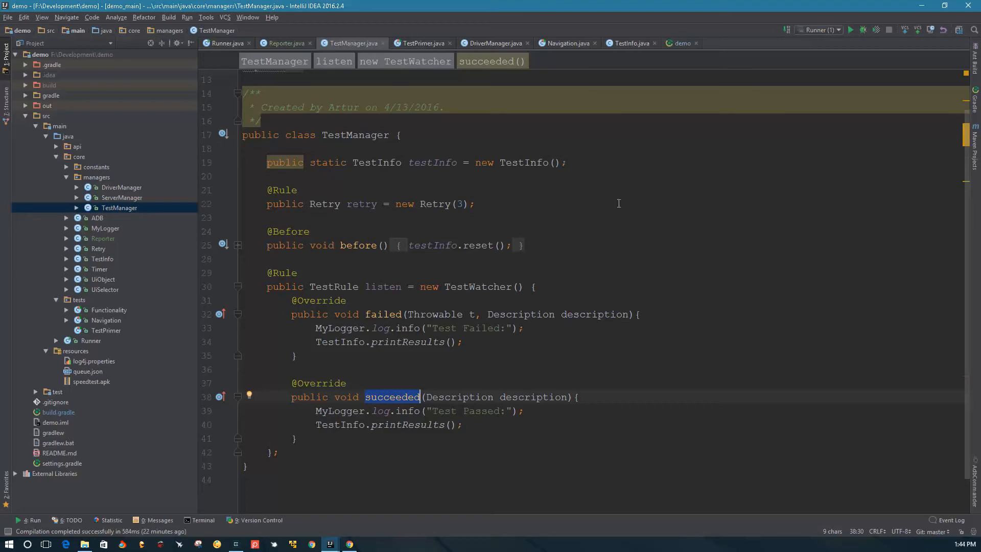
mouse_move(347, 453)
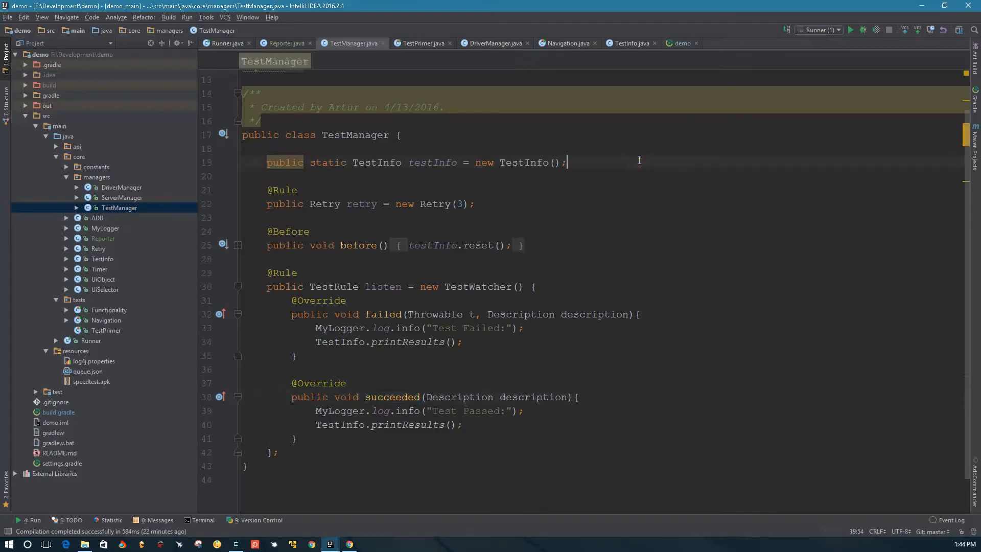
Step: Declare 'private static Reporter reporter;' in TestManager
type("private")
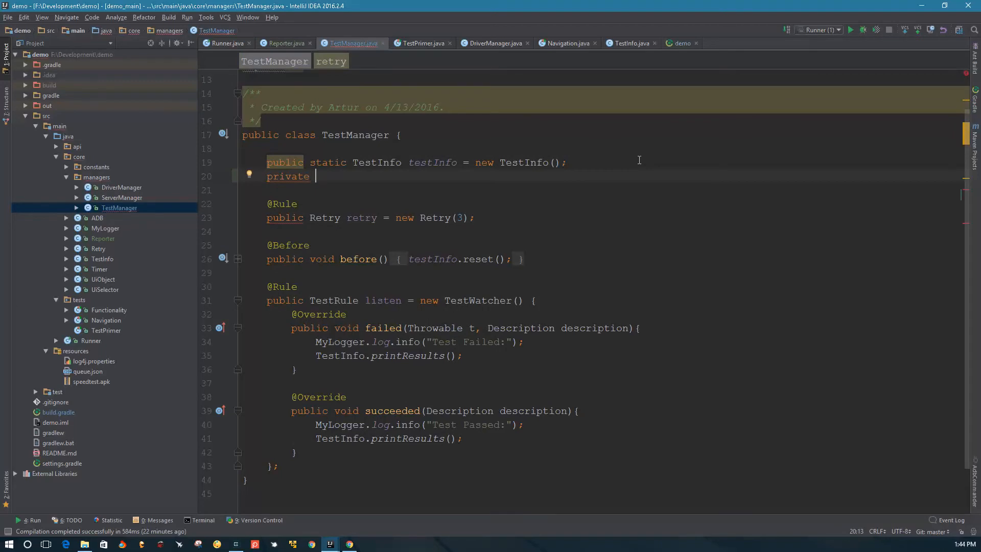
type("Re")
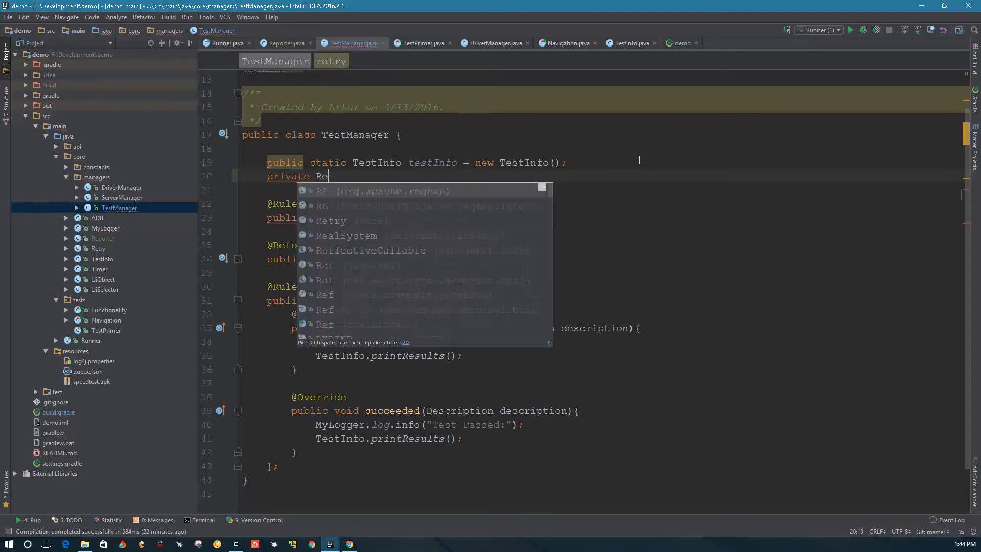
type("porter")
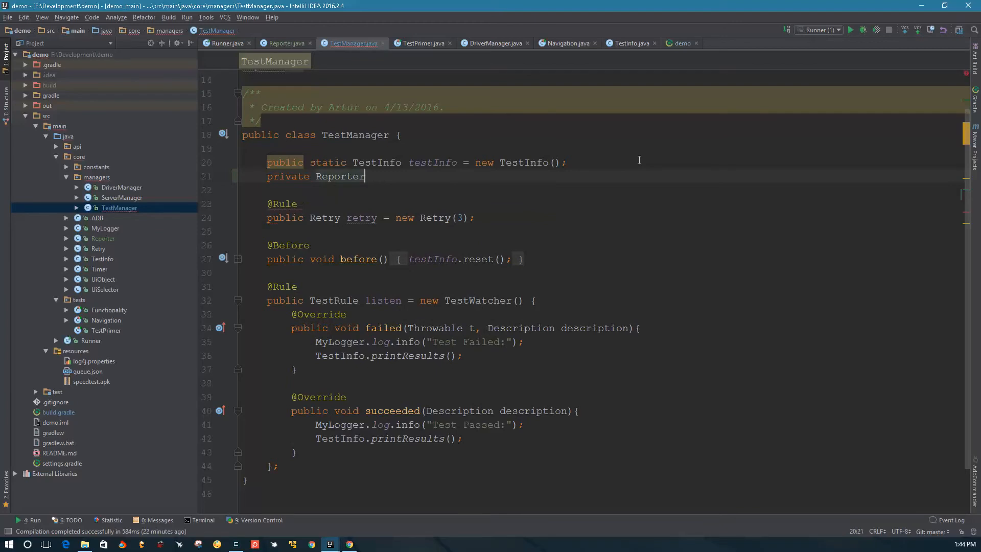
type("reporter;")
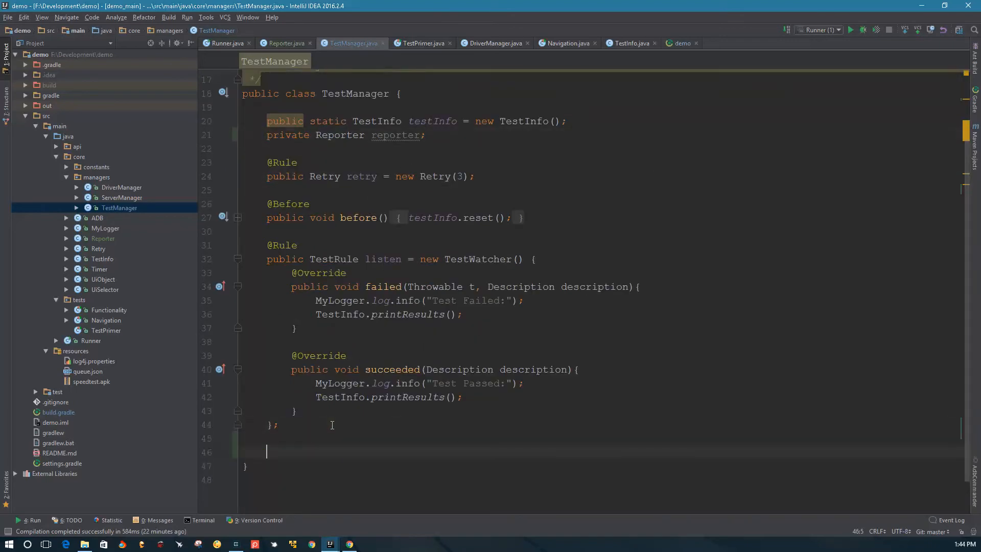
Step: Add the signature 'public static void setReporter(Reporter reporter) {'
type("priva")
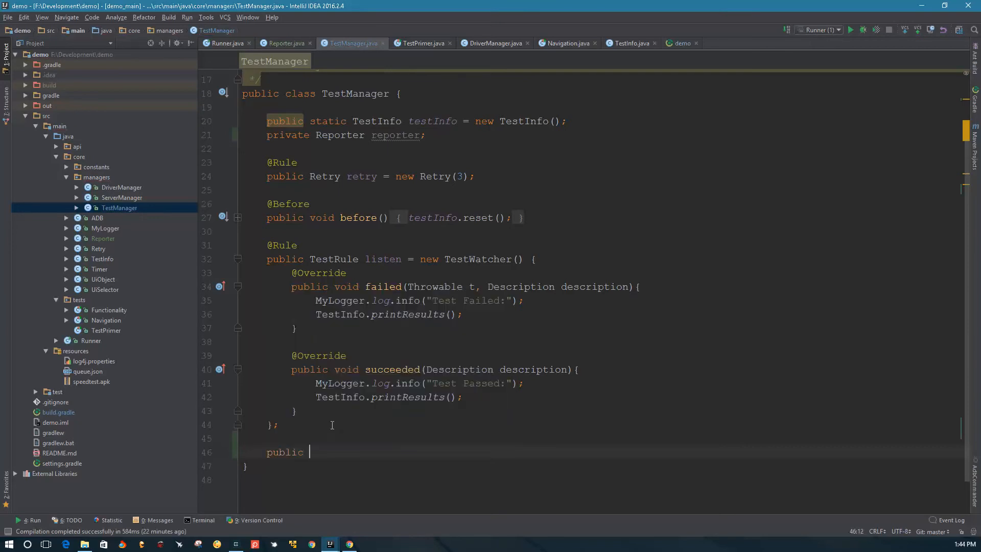
type("static void")
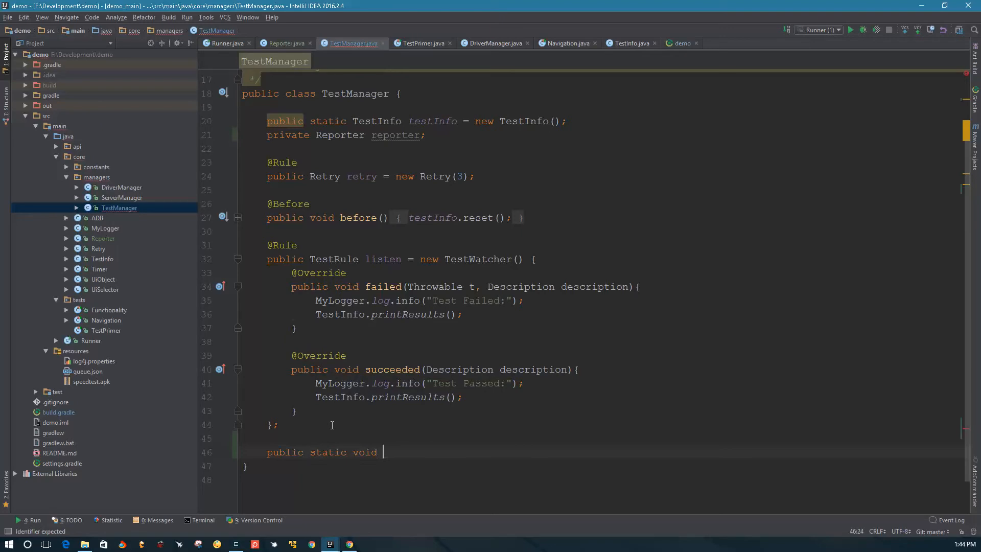
type("setReporter(")
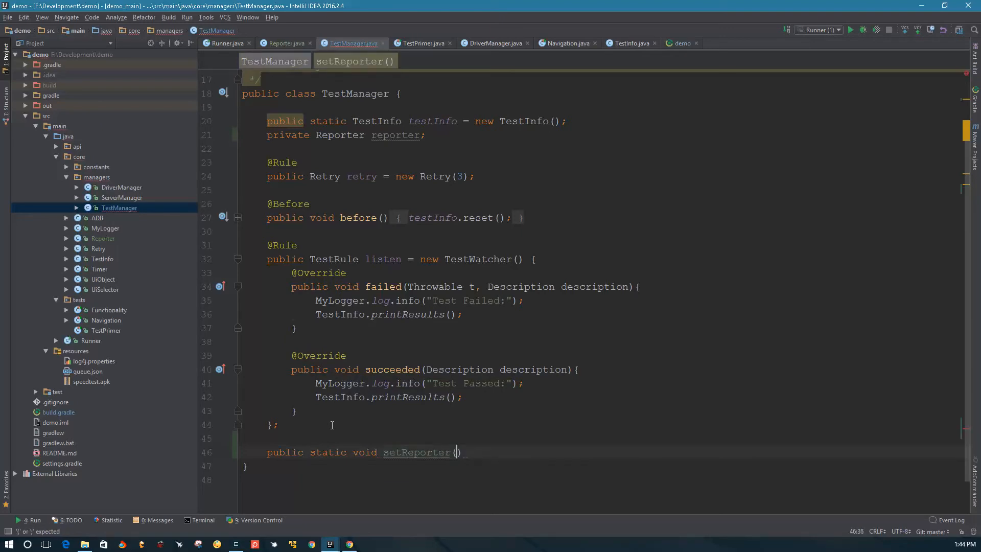
type("Reporter")
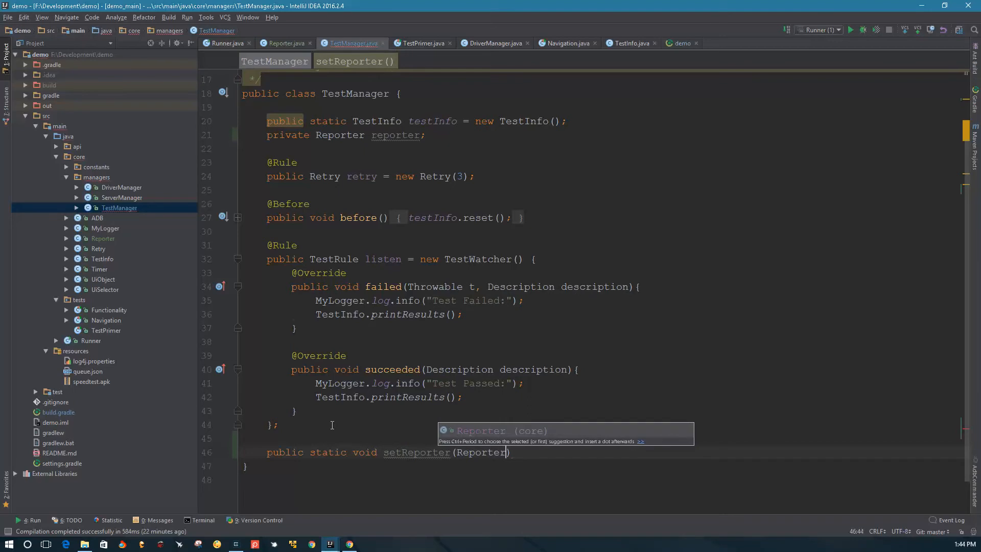
type("reporter)")
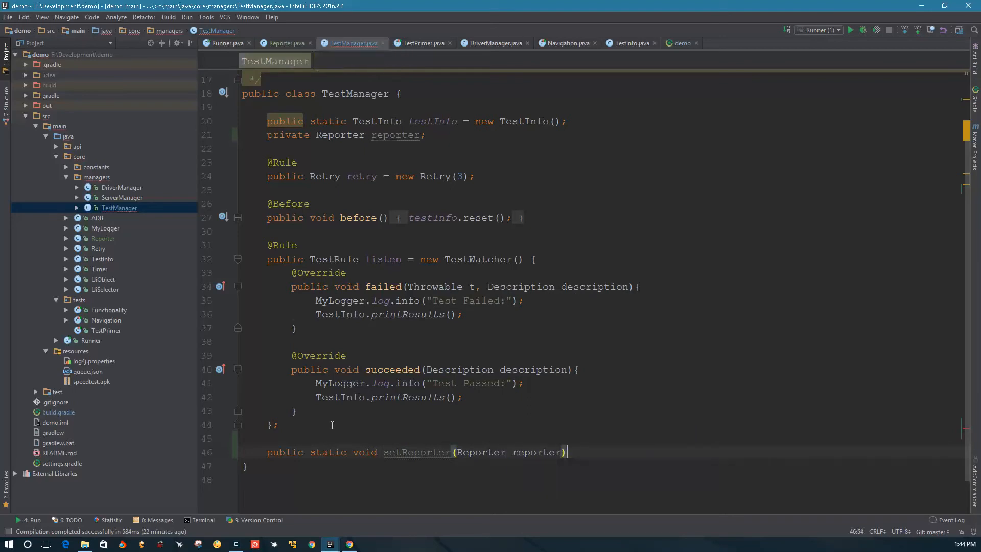
type("{")
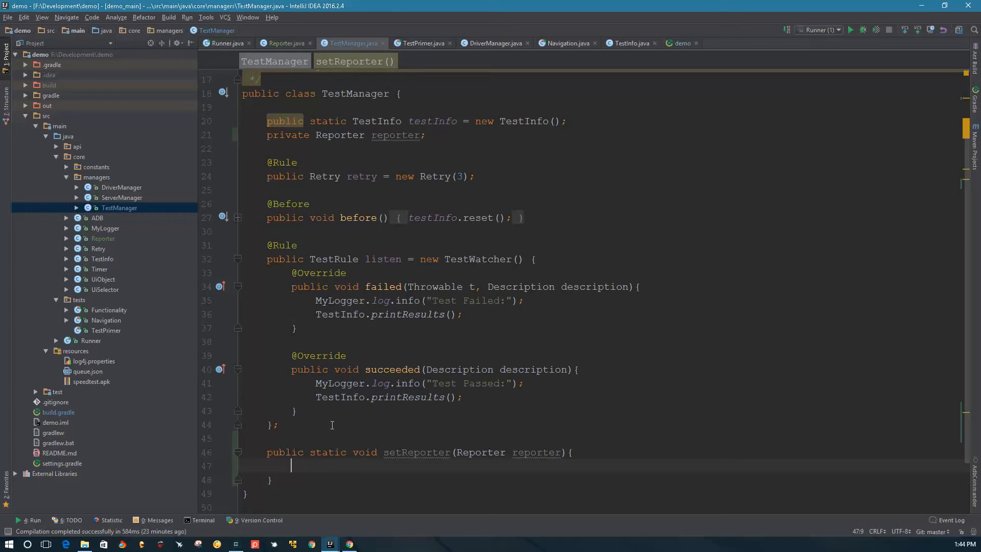
Step: Make setReporter's body assign 'TestManager.reporter = reporter;'
type("TestManager")
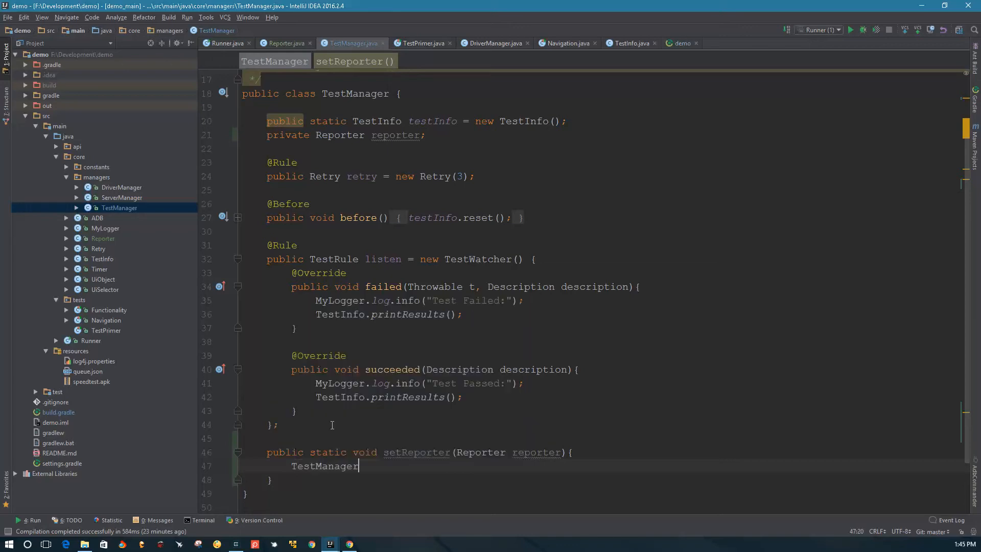
key("BackSpace")
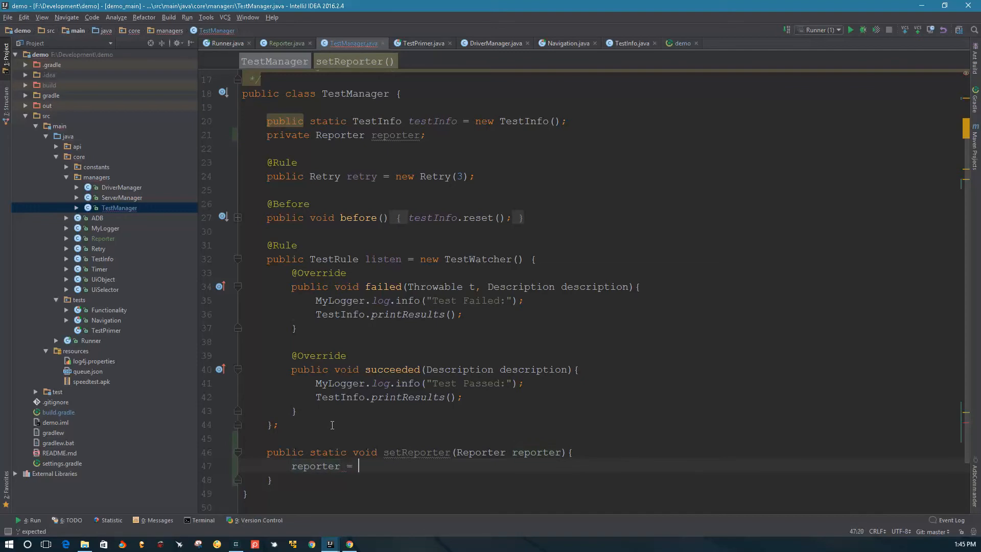
type("reporter;")
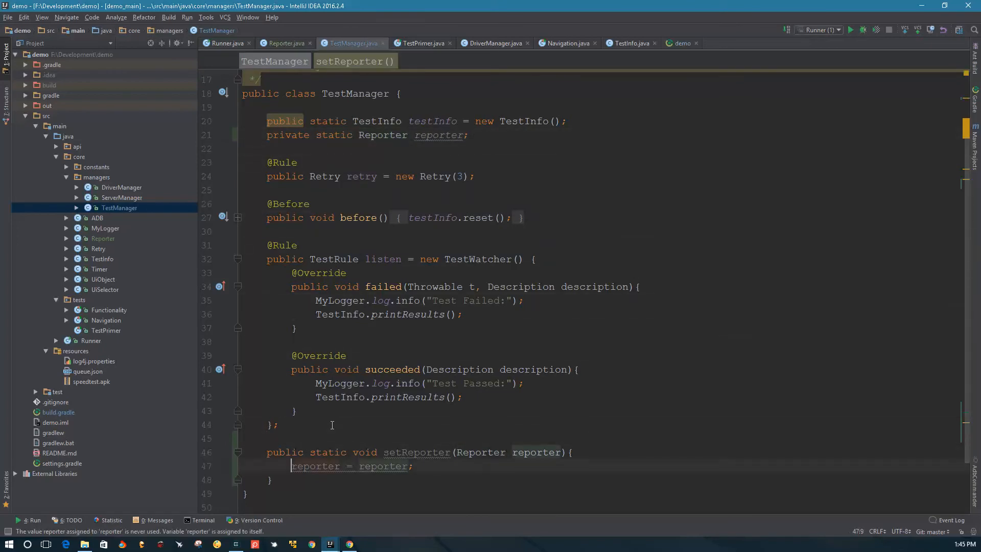
type("Test")
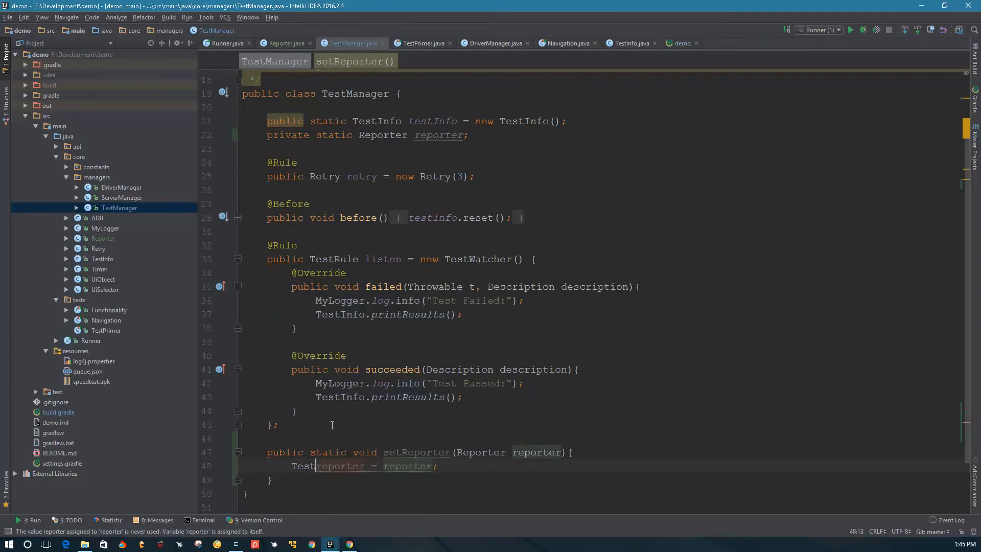
type("Manager")
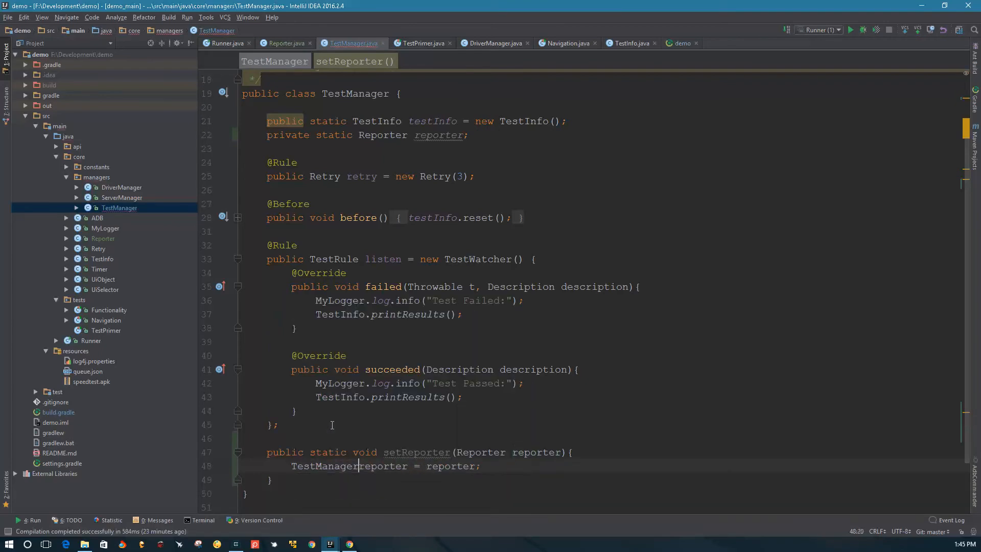
type(".")
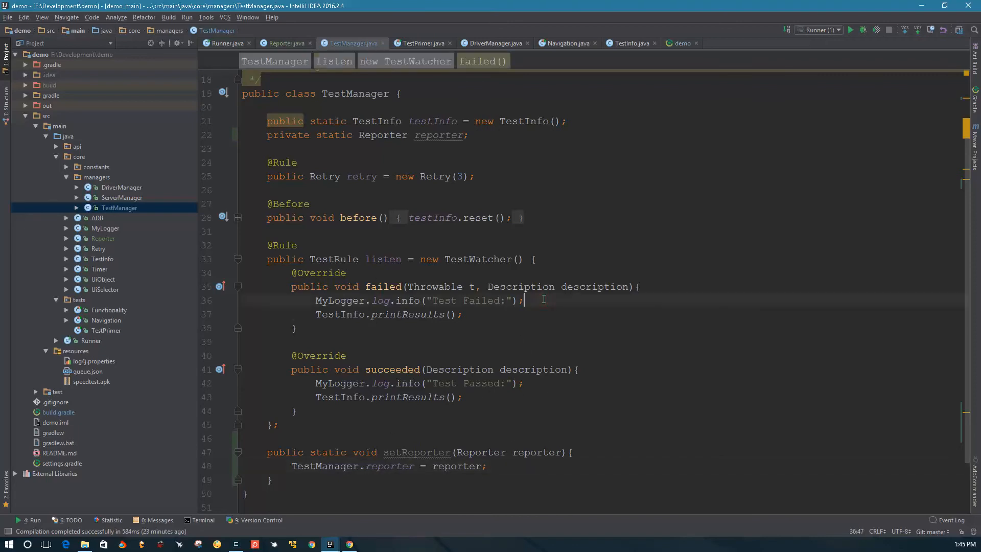
Step: Add TestManager.reporter.update(TestInfo.suite(), TestInfo.name(), ...) in failed()
key("Enter")
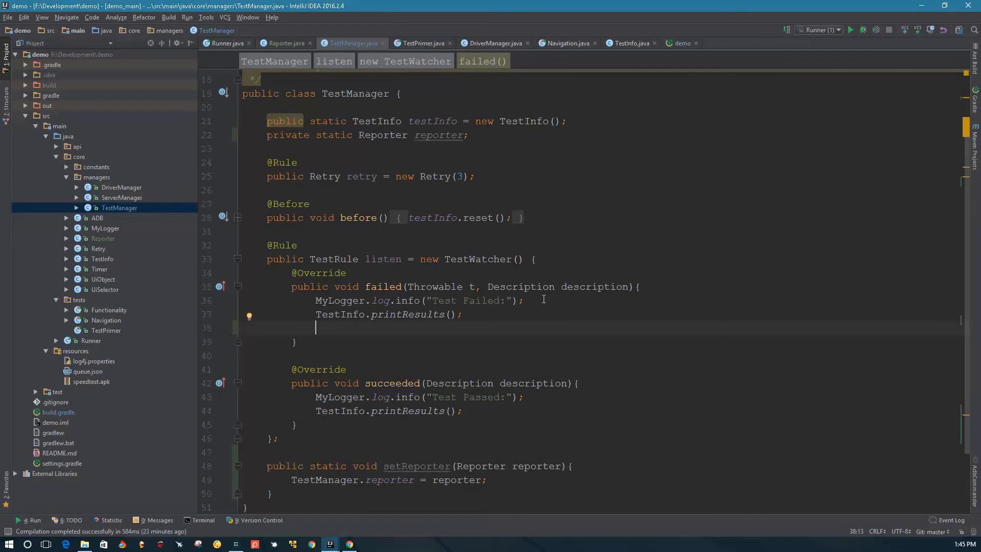
type("TestManager")
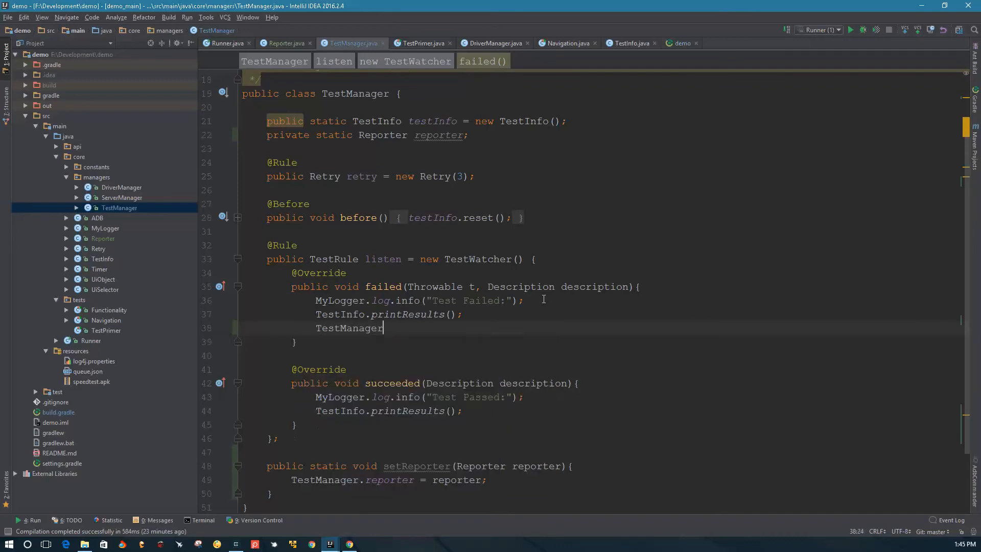
type(".reporter.update();")
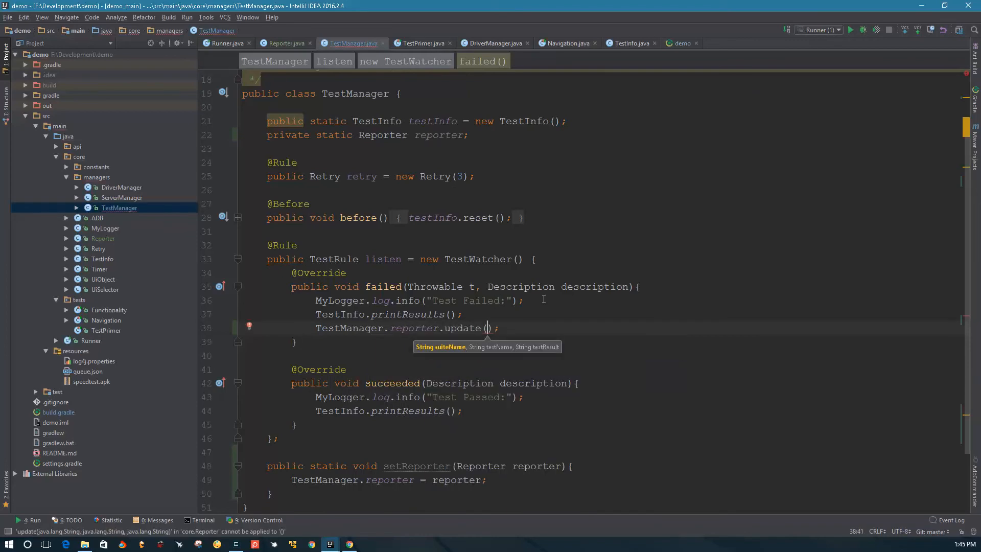
type("TestInfo.")
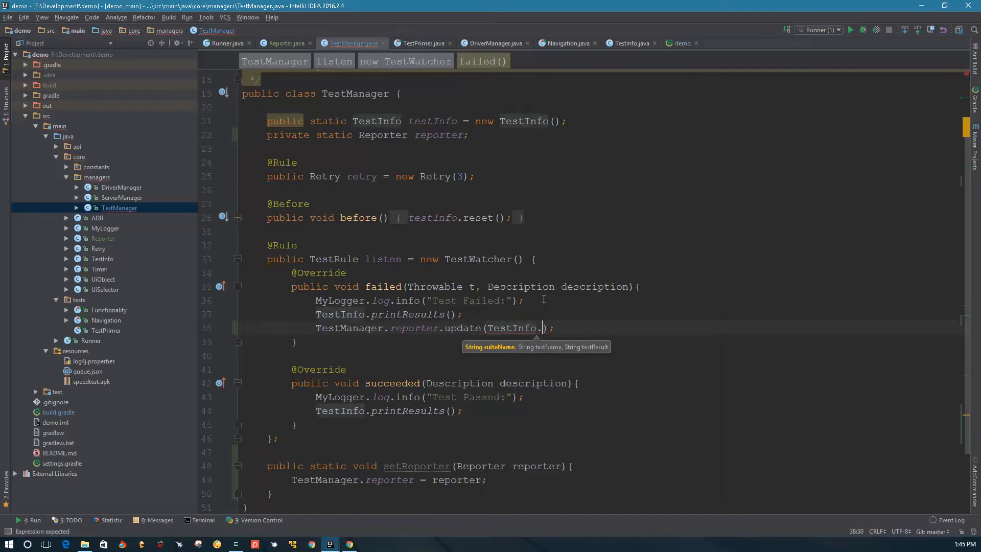
type("suite()")
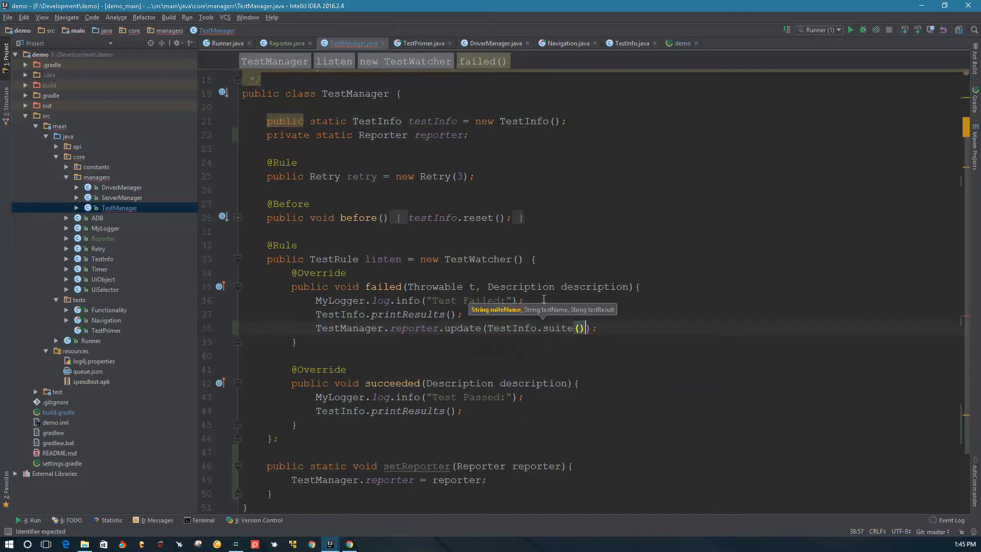
type(", TestInfo.")
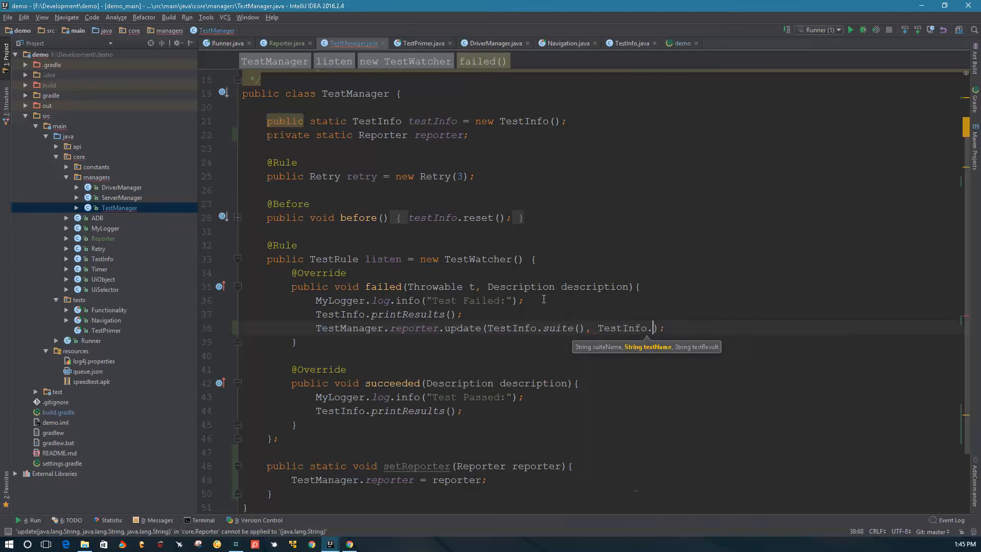
type("name(),")
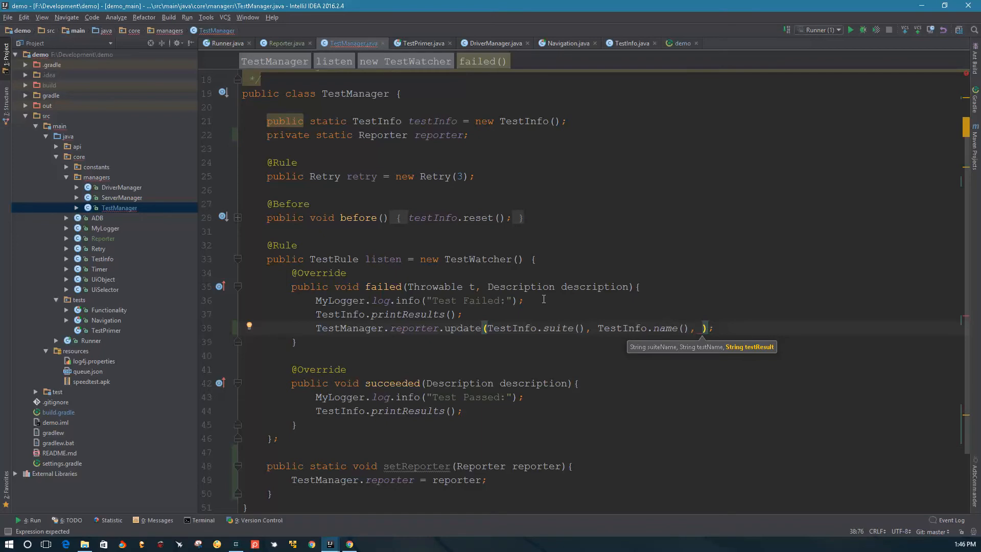
Step: Pass "FAIL" in failed() and a matching update call with "PASS" in succeeded()
double_click(383, 286)
type("\"")
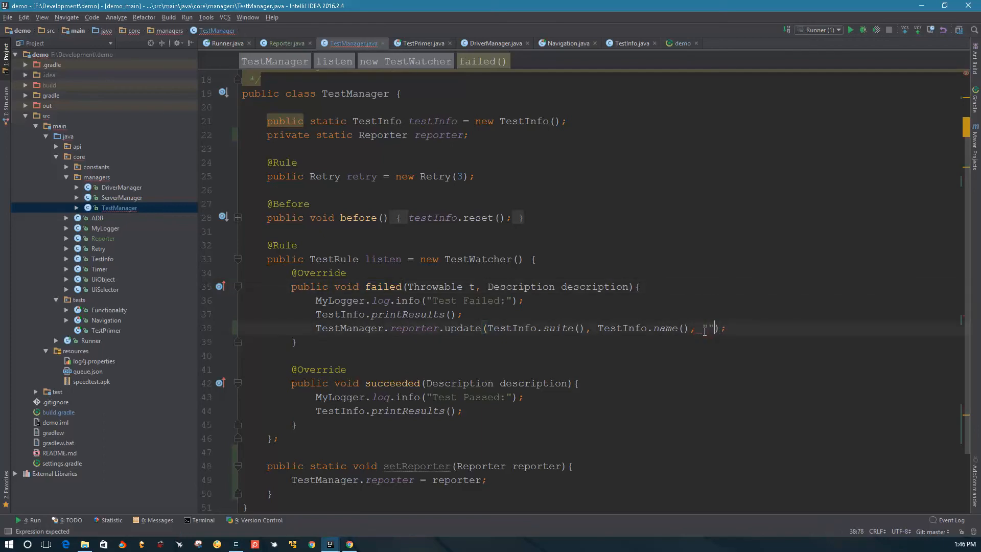
type("FAIL")
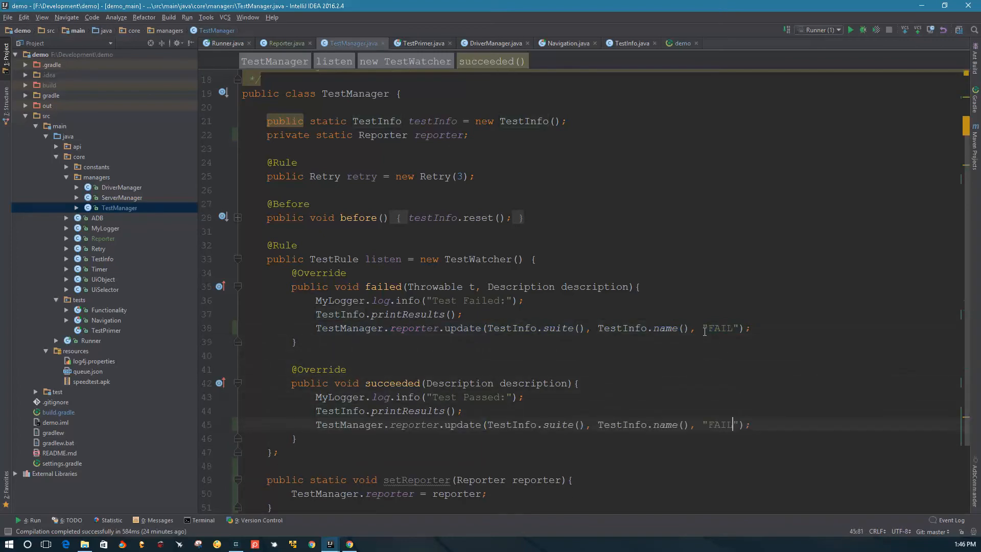
type("PASS")
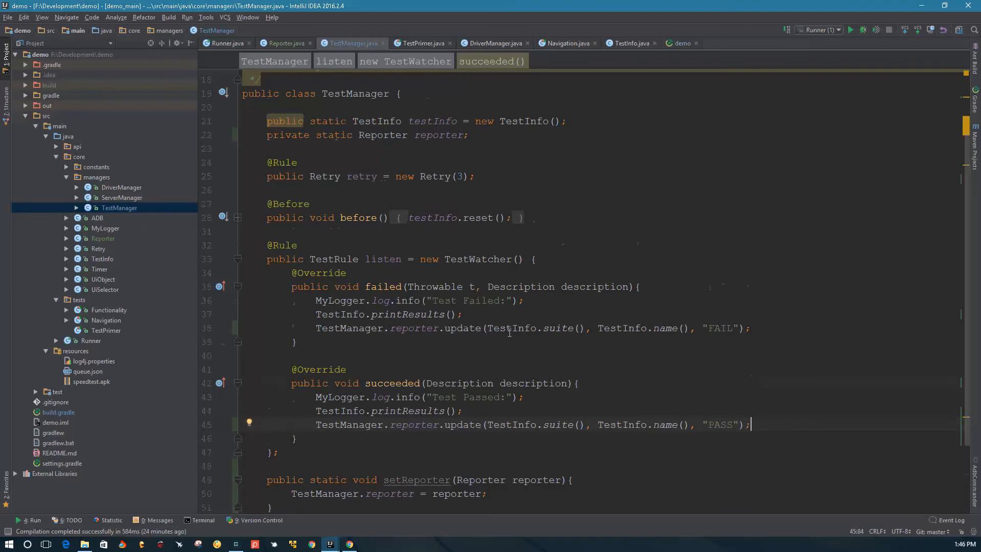
scroll("down", 3)
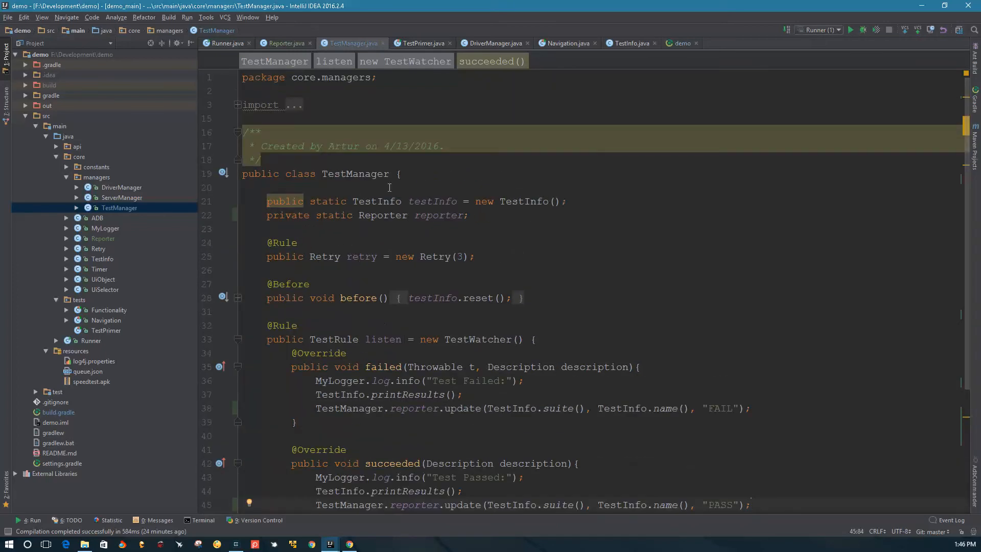
scroll("down", 3)
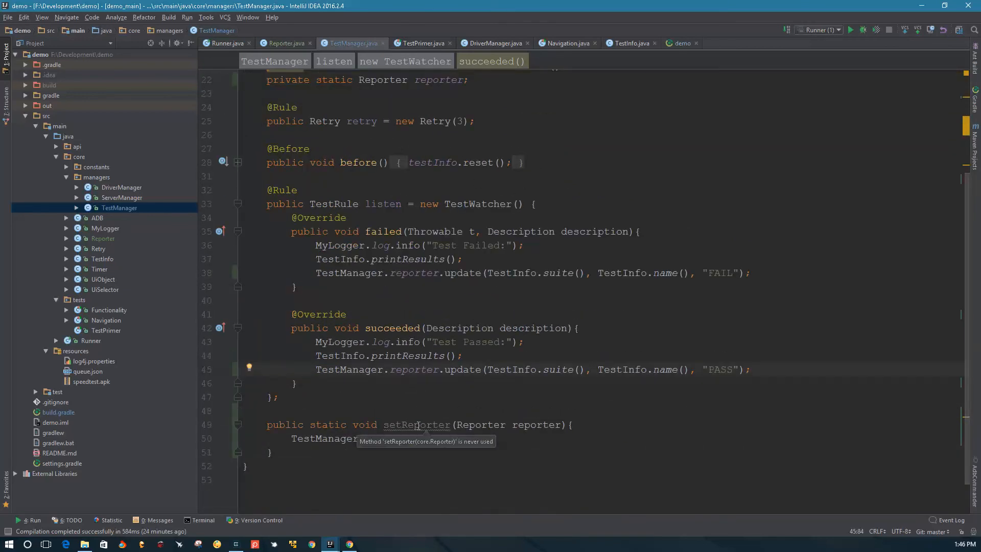
double_click(416, 425)
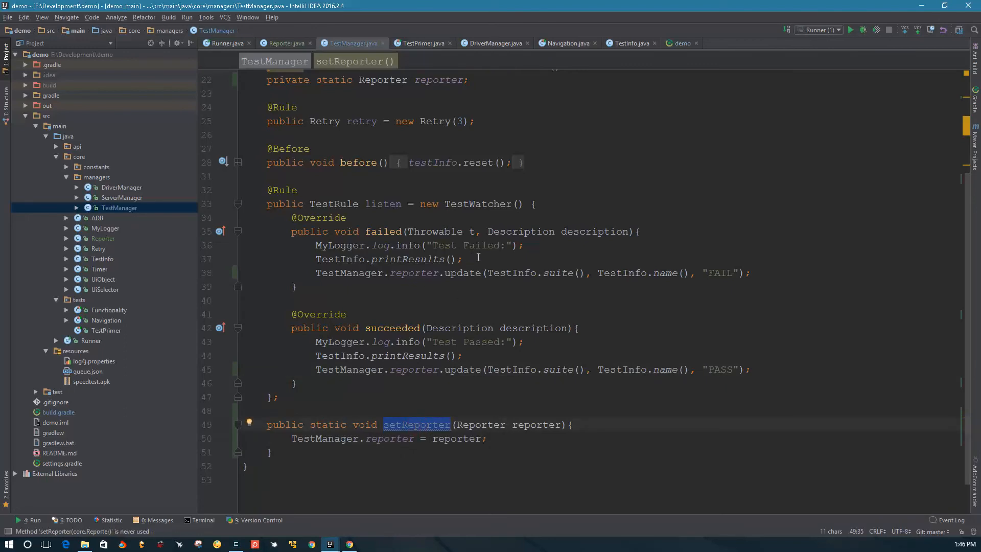
Step: Guard both reporter.update calls with if(TestManager.reporter != null)
left_click(463, 258)
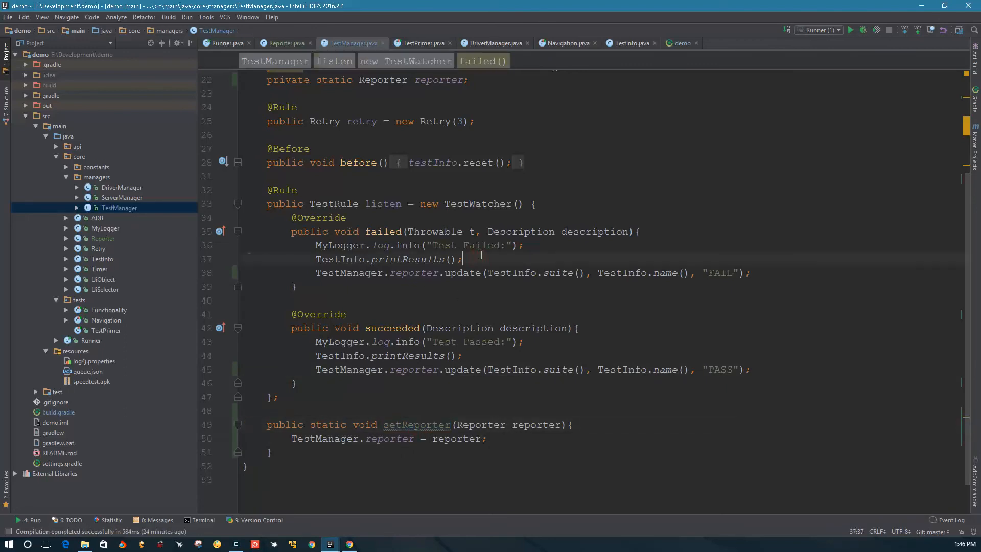
type("if(")
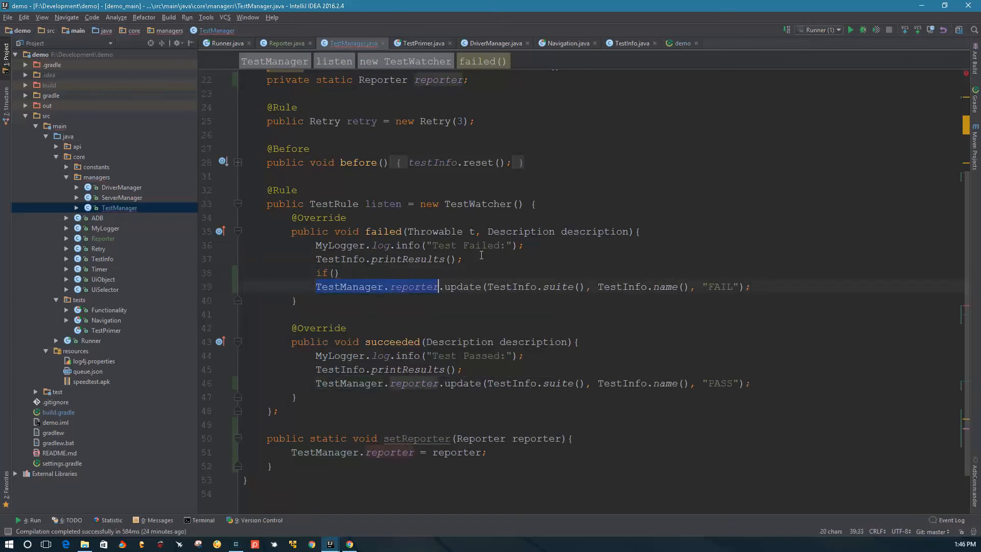
type("TestManager.reporter")
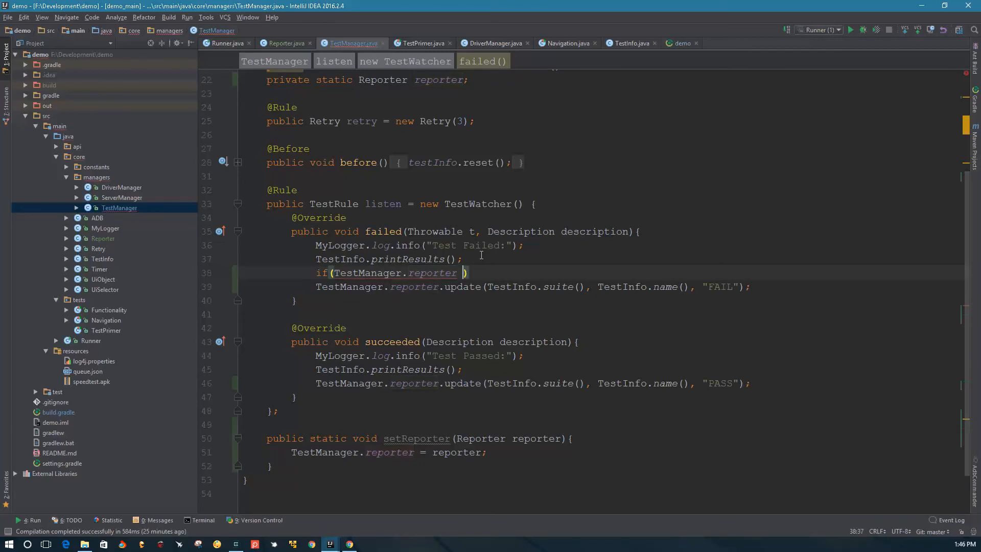
type("!= null")
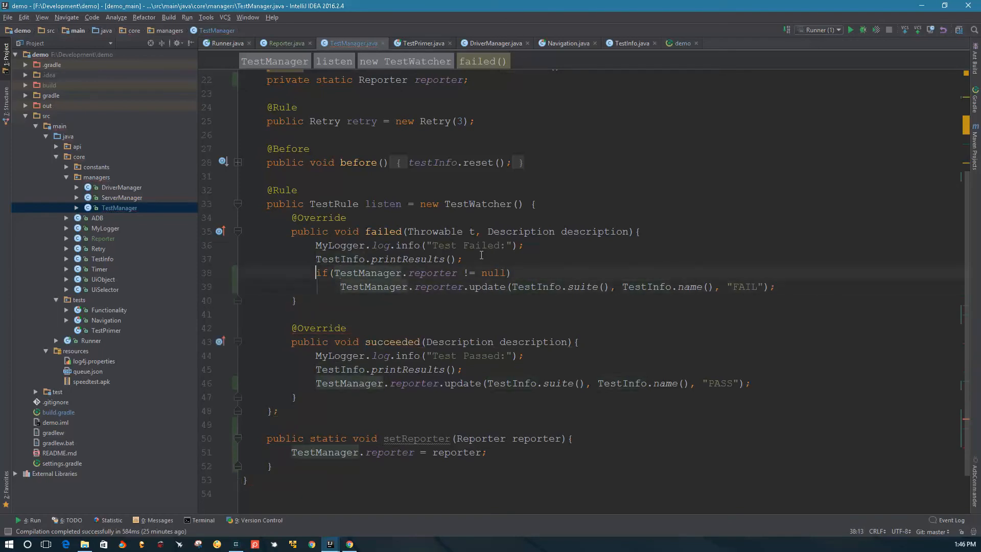
left_click(459, 369)
type("if(TestManager.reporter != null)")
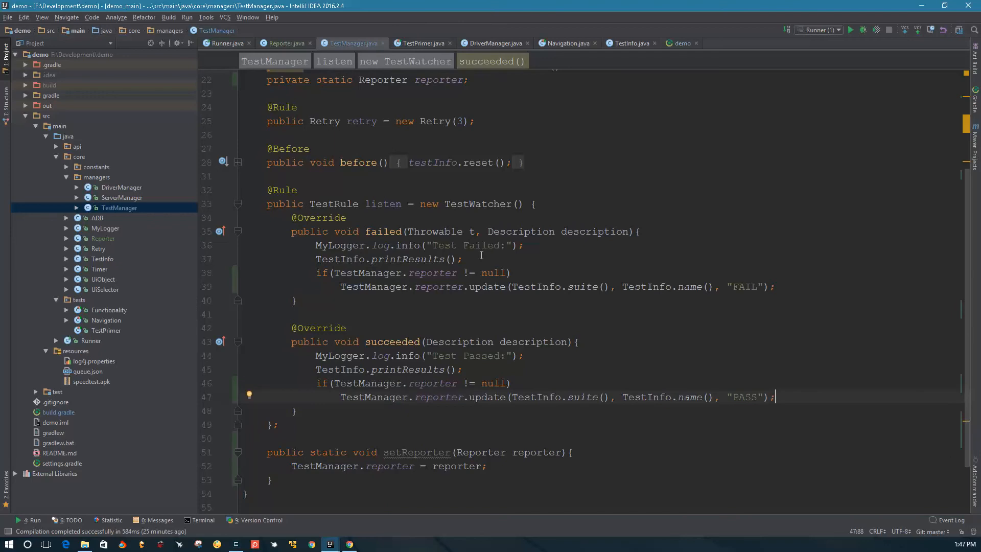
mouse_move(421, 308)
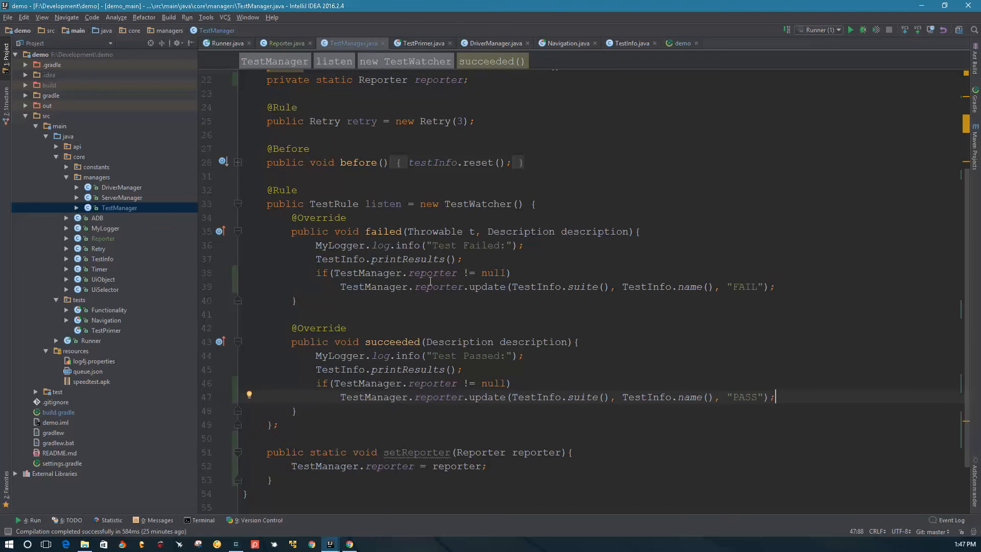
mouse_move(548, 268)
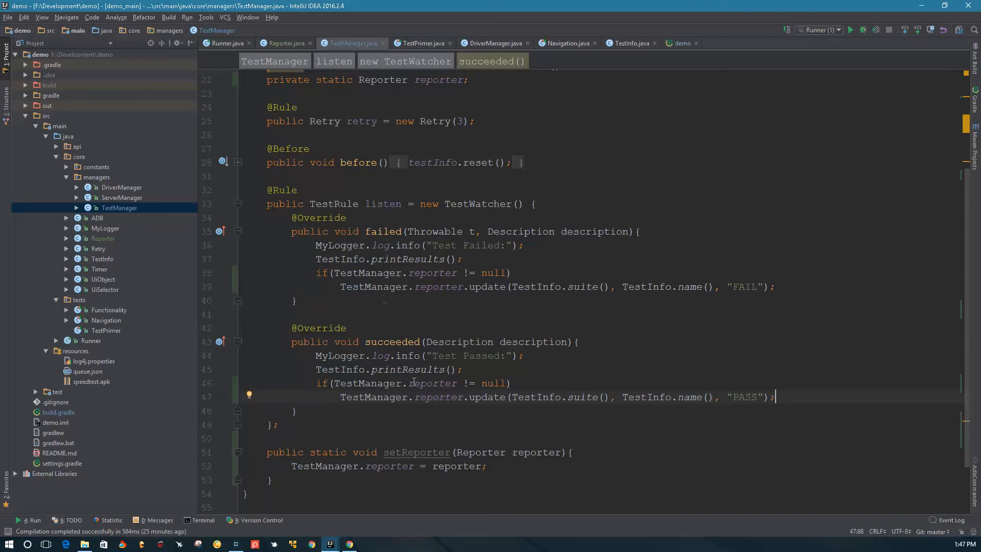
double_click(416, 451)
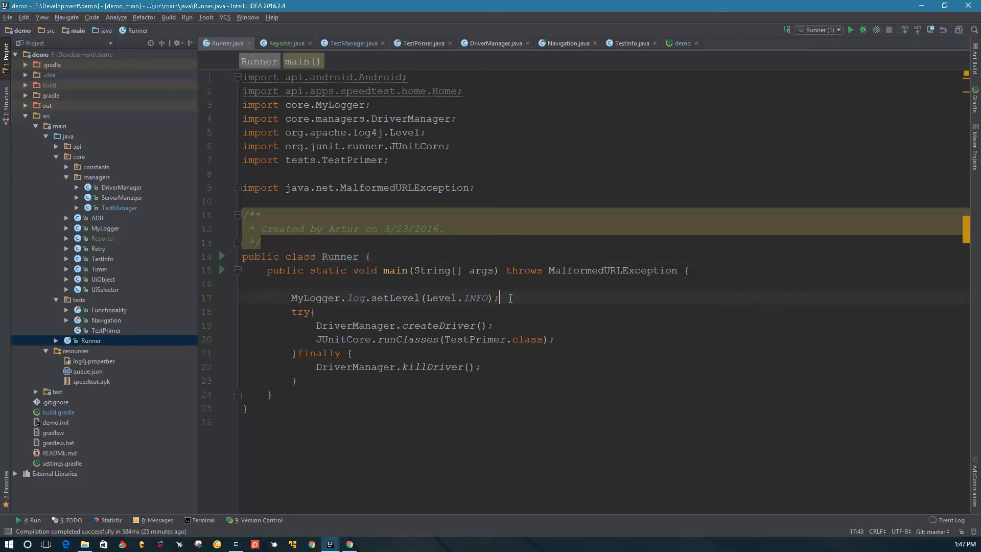
Step: Declare String xmlLocation = "result_" + ... + ".xml" in Runner's main
type("String")
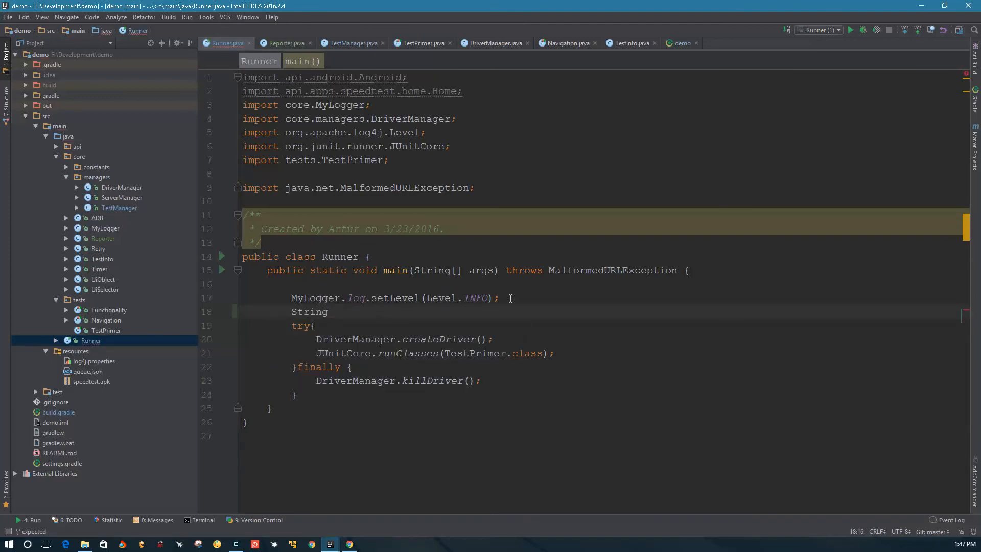
type("sml_l")
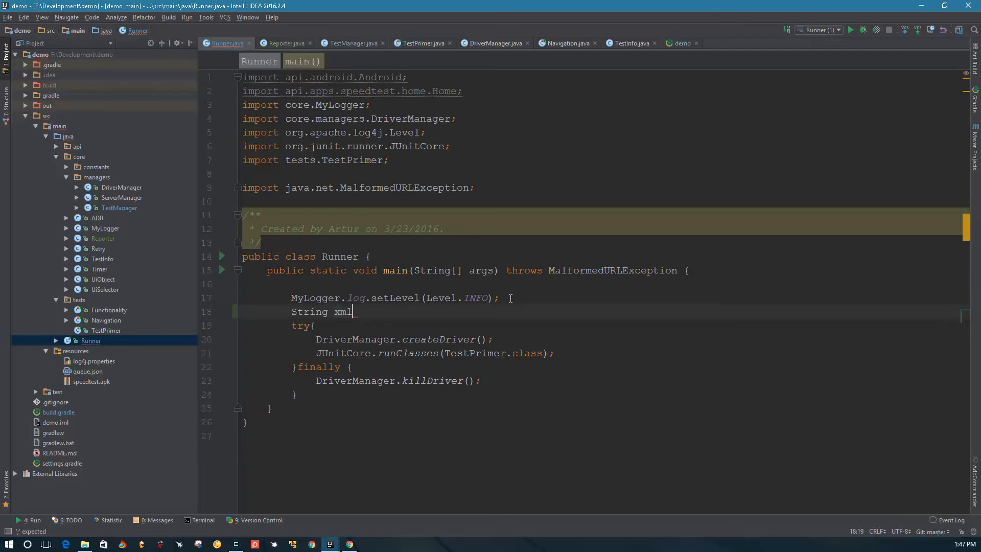
type("Location = k")
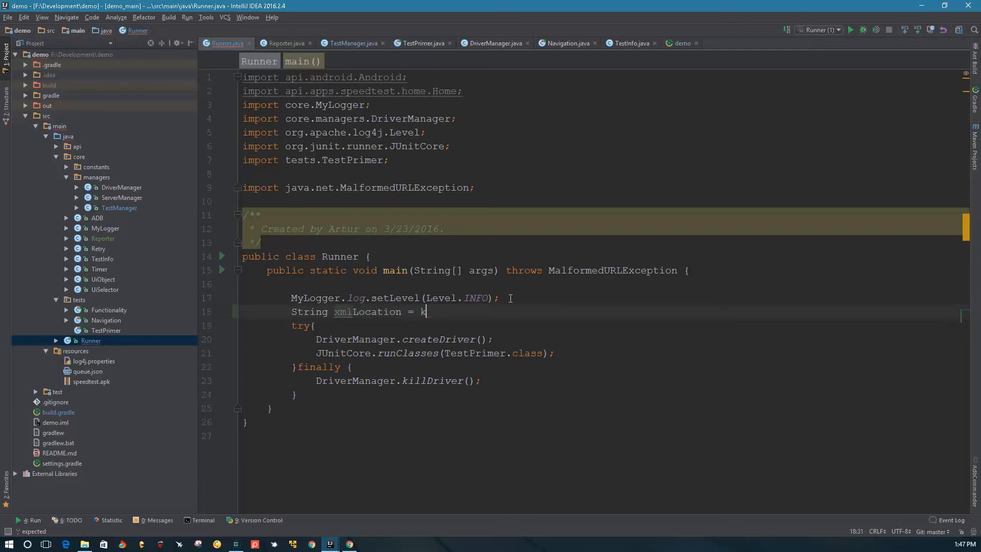
type("\"\"")
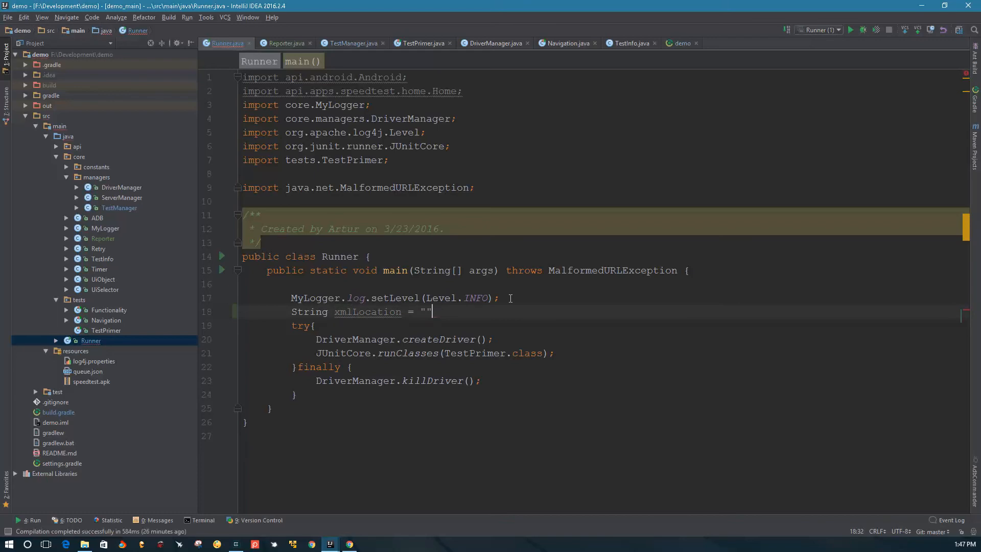
type("+\"\";")
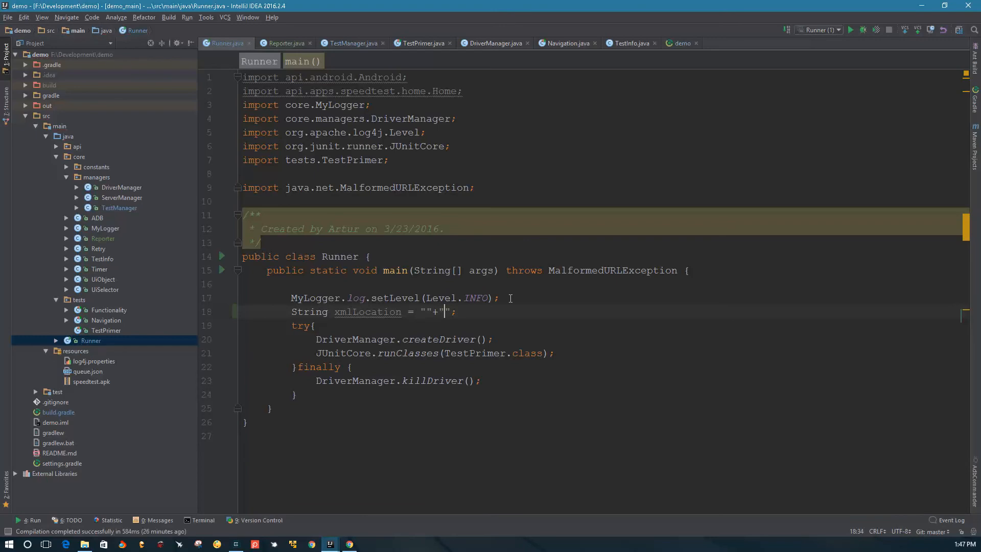
type(".xml")
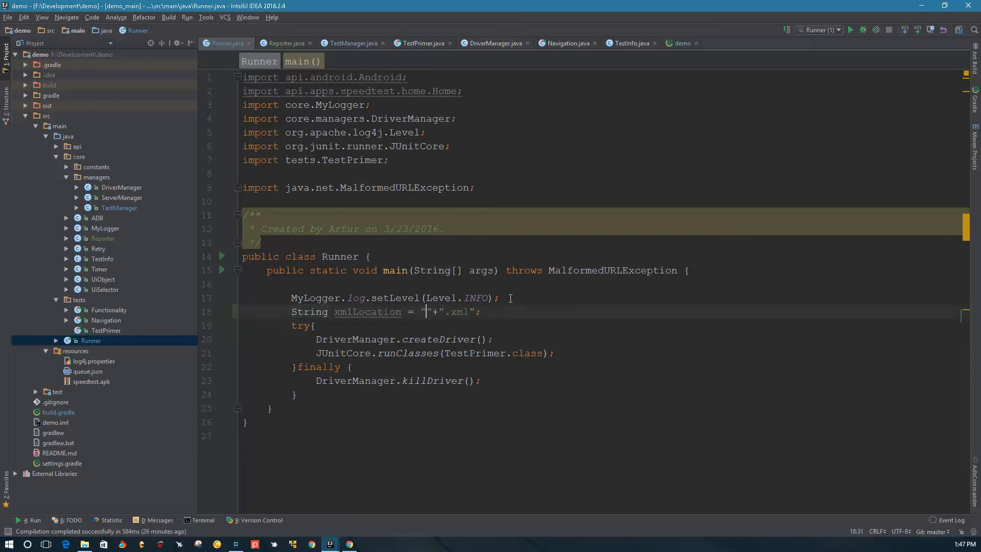
type("result_")
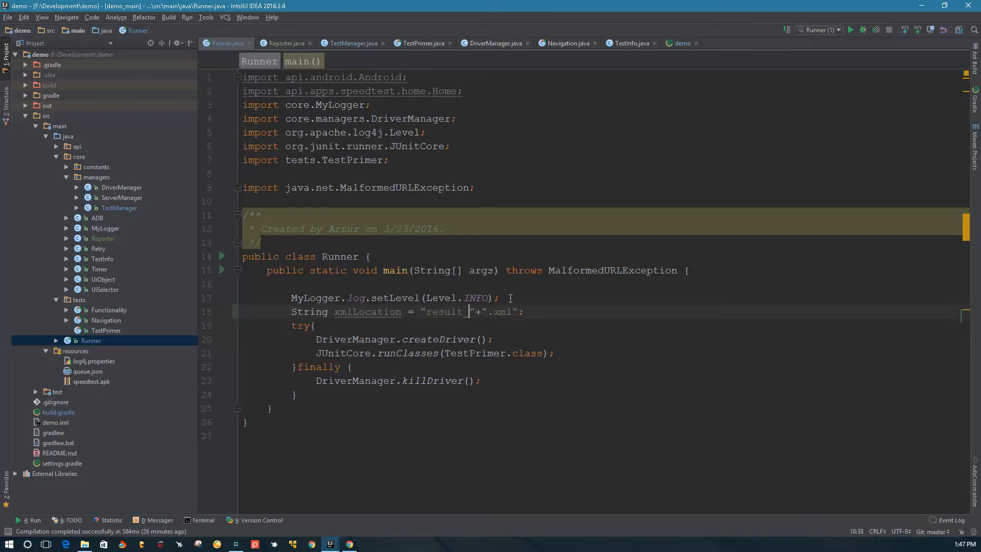
type("+")
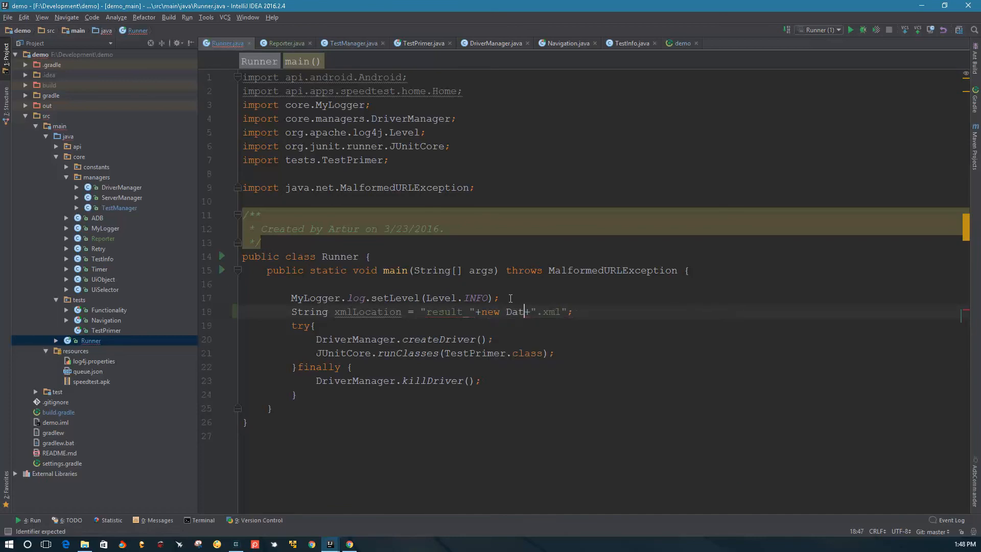
Step: Insert new Date().getTime() into xmlLocation and import java.util.Date
type("e()/")
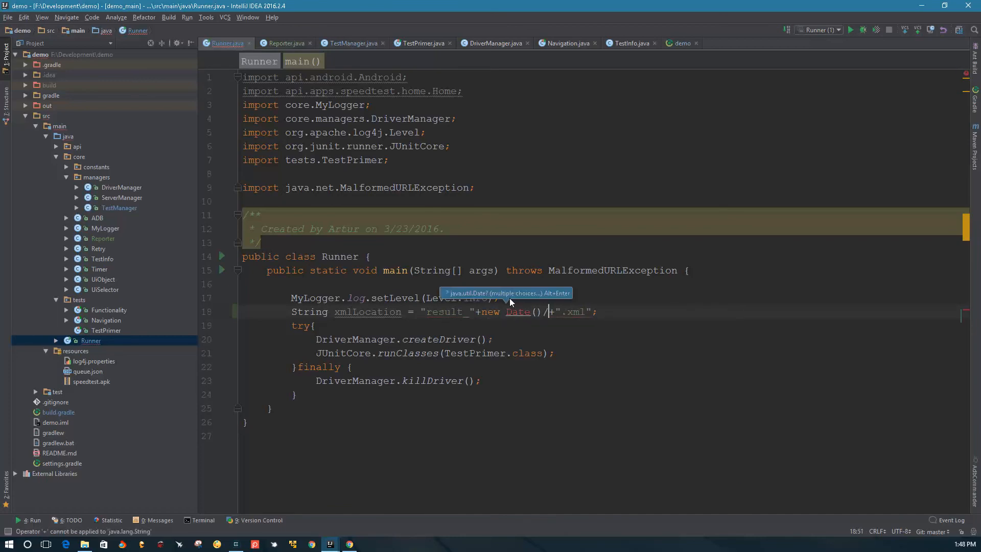
type("get")
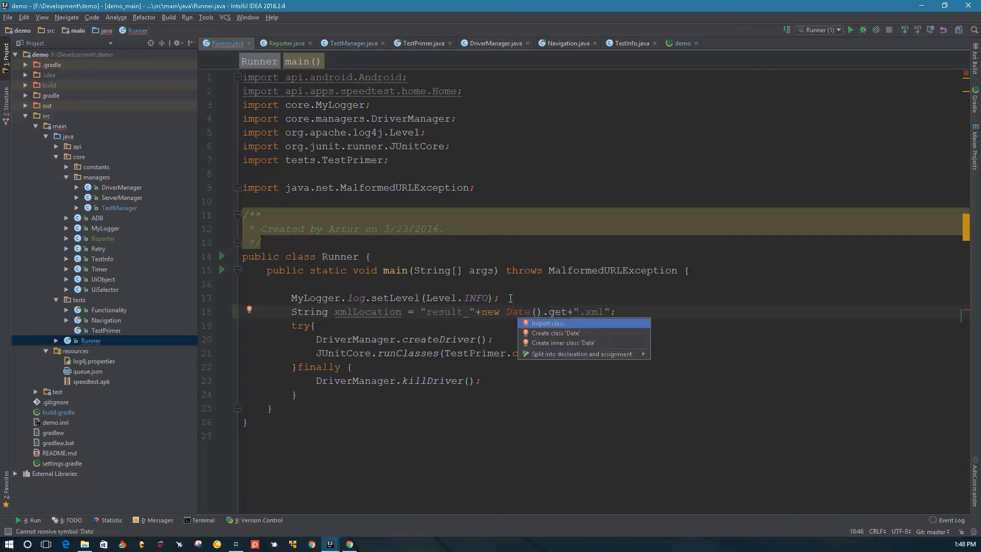
left_click(547, 324)
type("Time(")
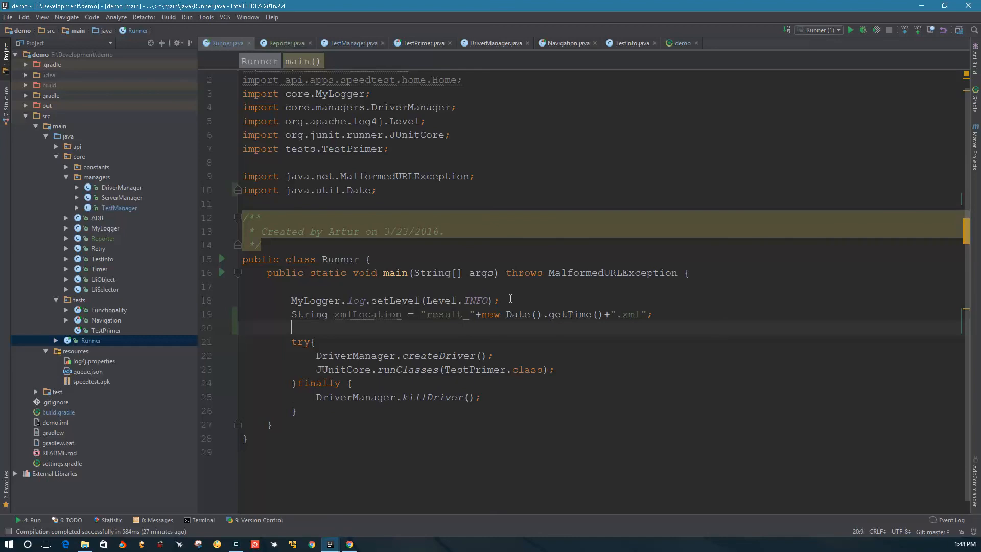
Step: Call TestManager.setReporter(new Reporter(new File(xmlLocation))) and declare ParserConfigurationException on main
type("TestManager.setReporter(new);")
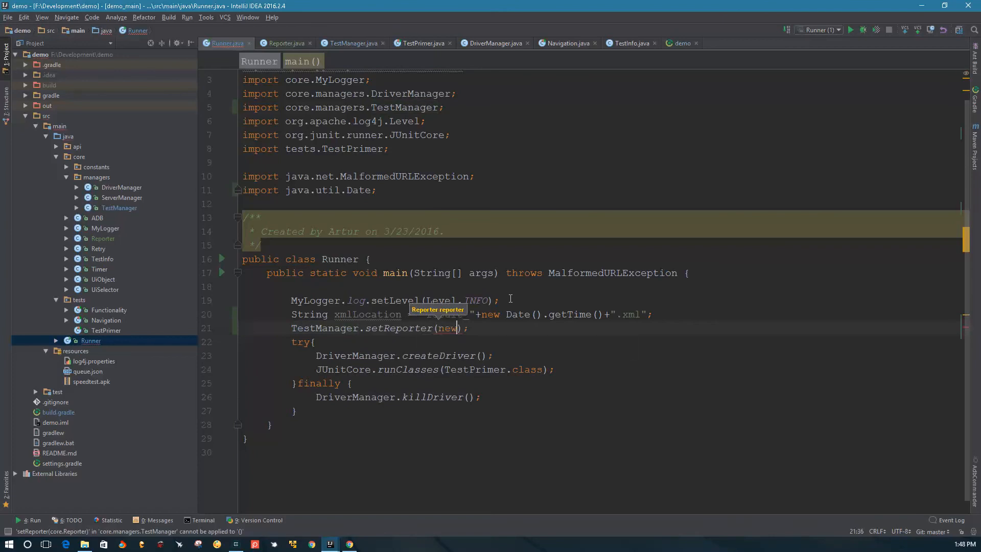
type("Reporter(")
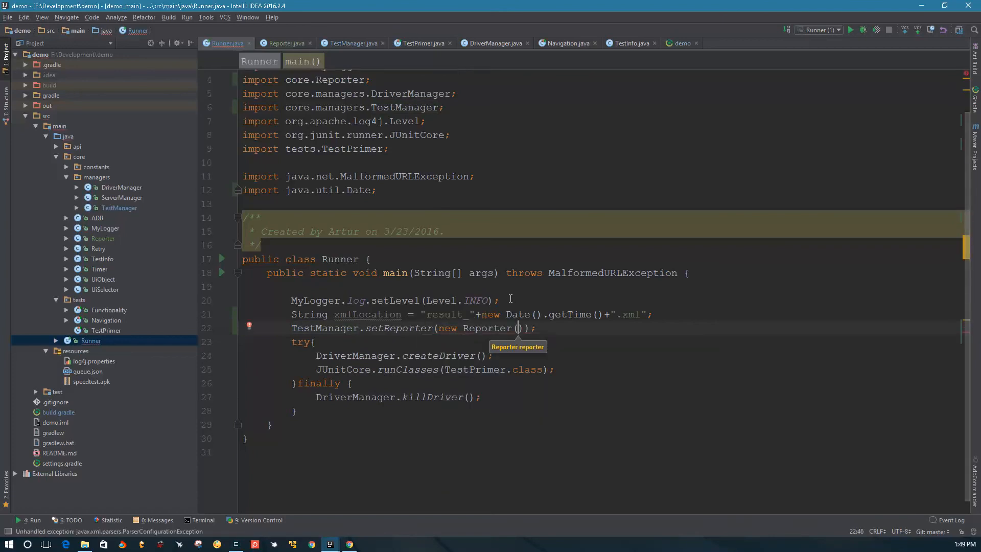
type("new File(")
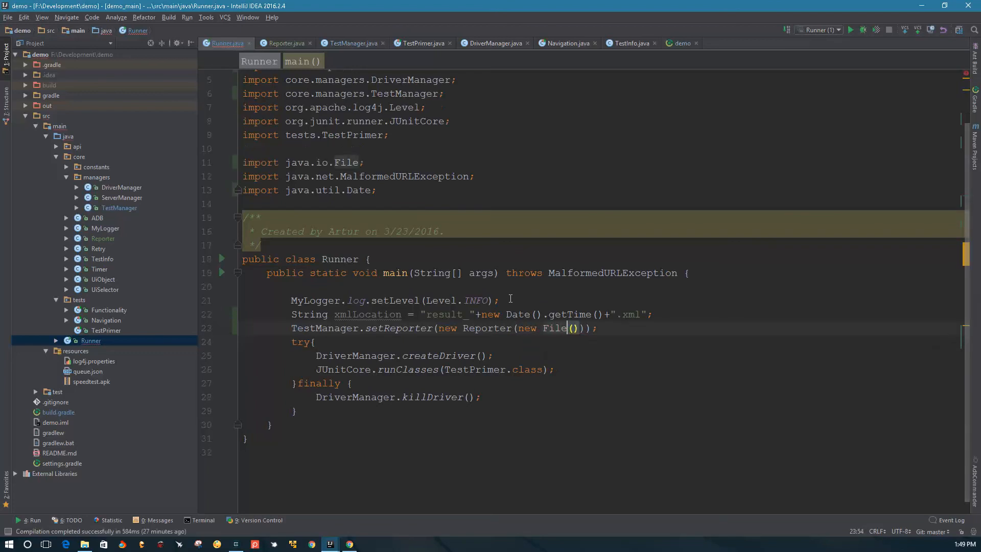
type("xm")
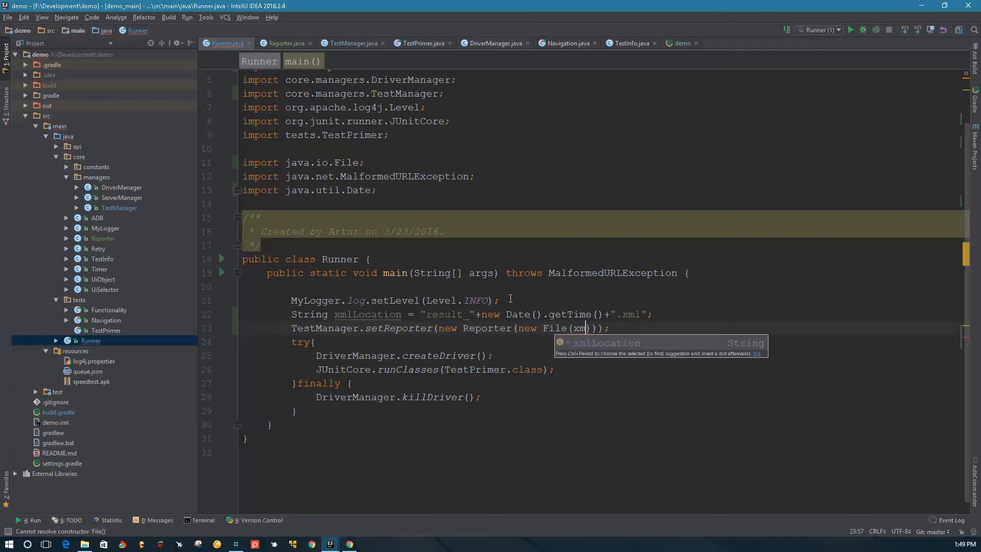
key("Tab")
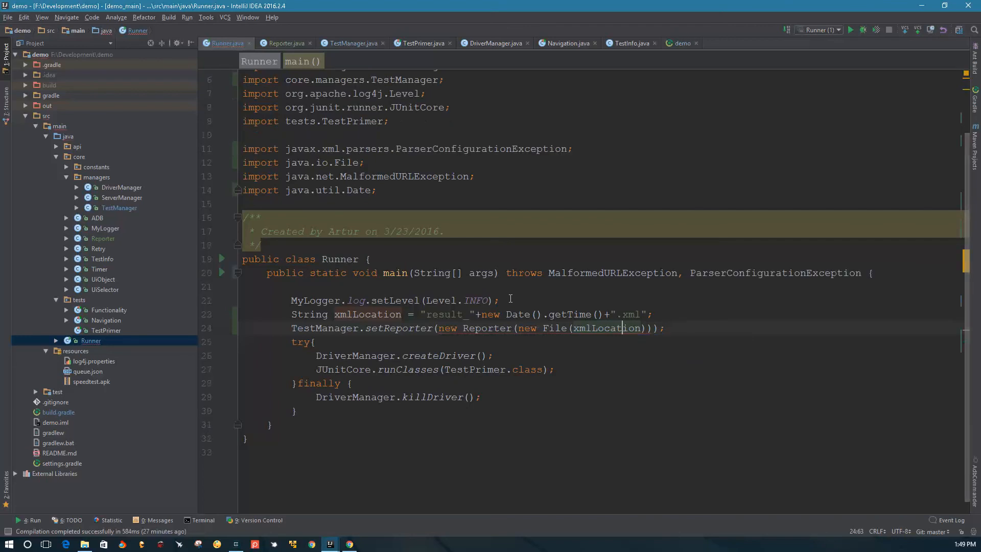
left_click(665, 329)
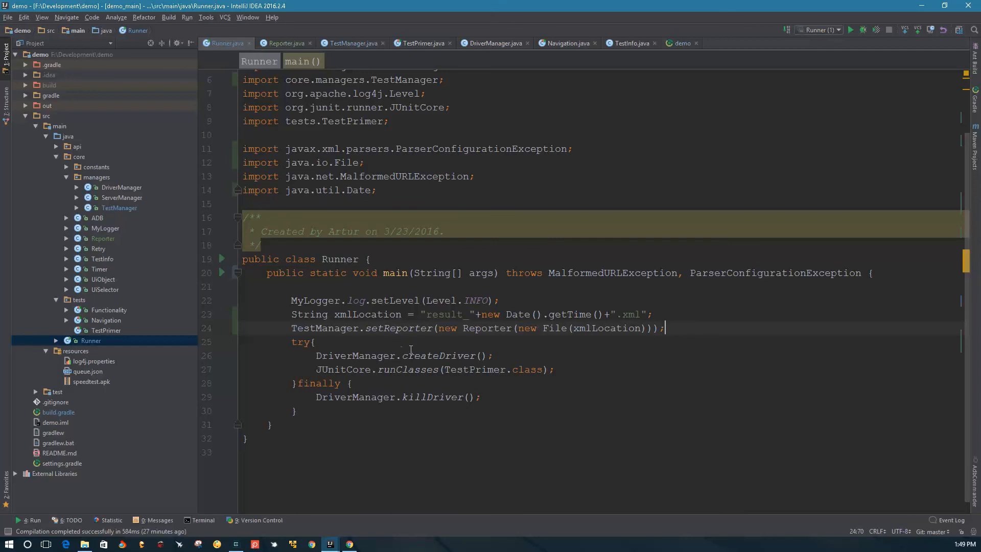
mouse_move(698, 280)
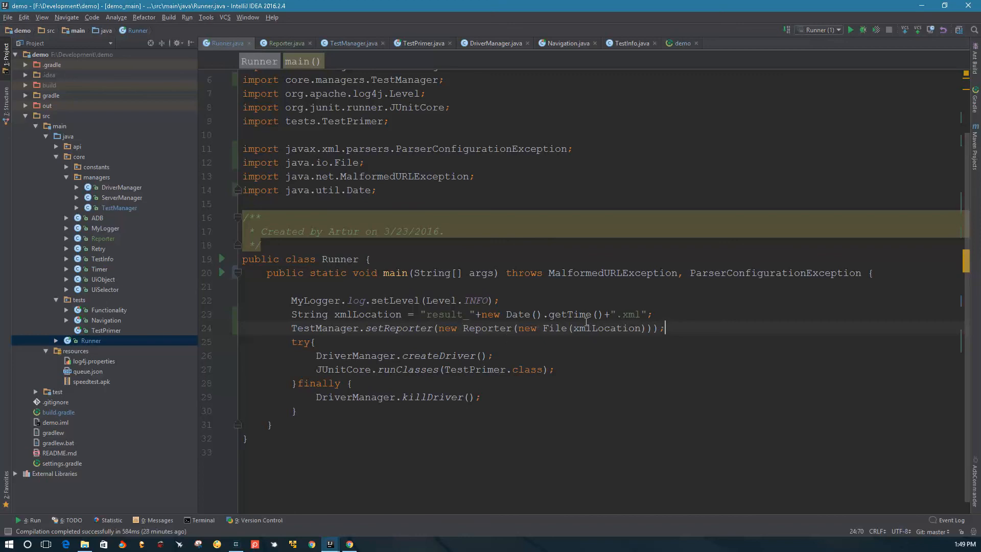
Step: Copy the demo project path and prefix xmlLocation with F:\\Development\\demo\\
double_click(368, 313)
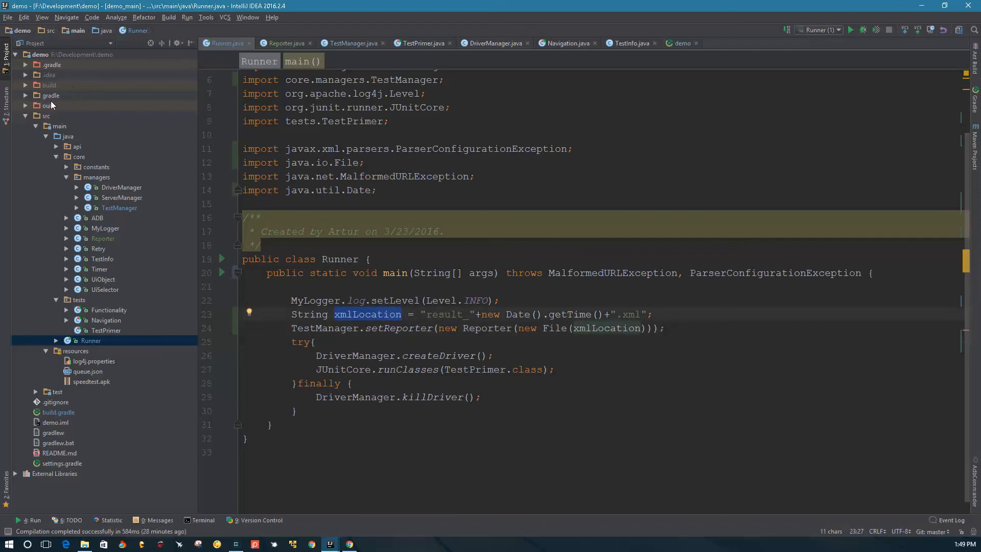
right_click(40, 54)
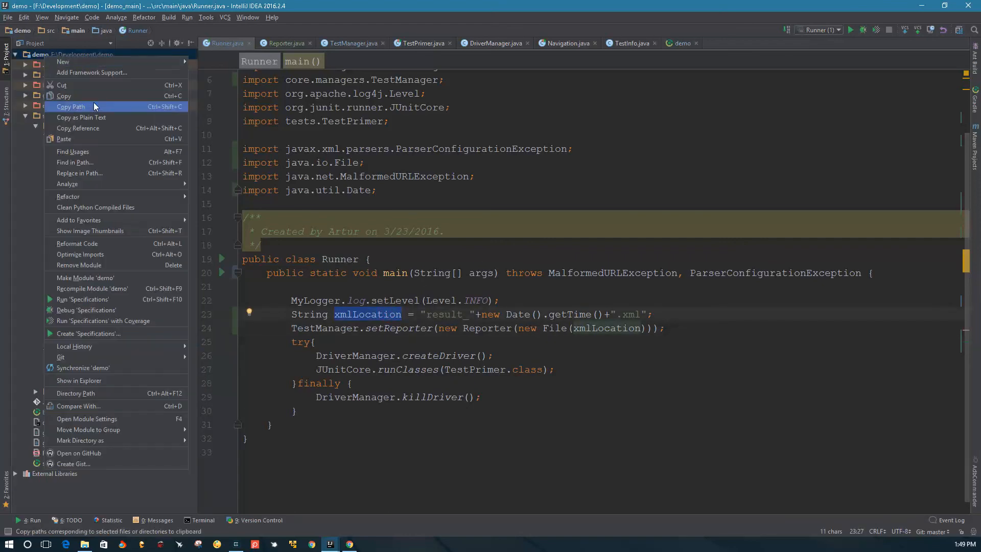
left_click(439, 314)
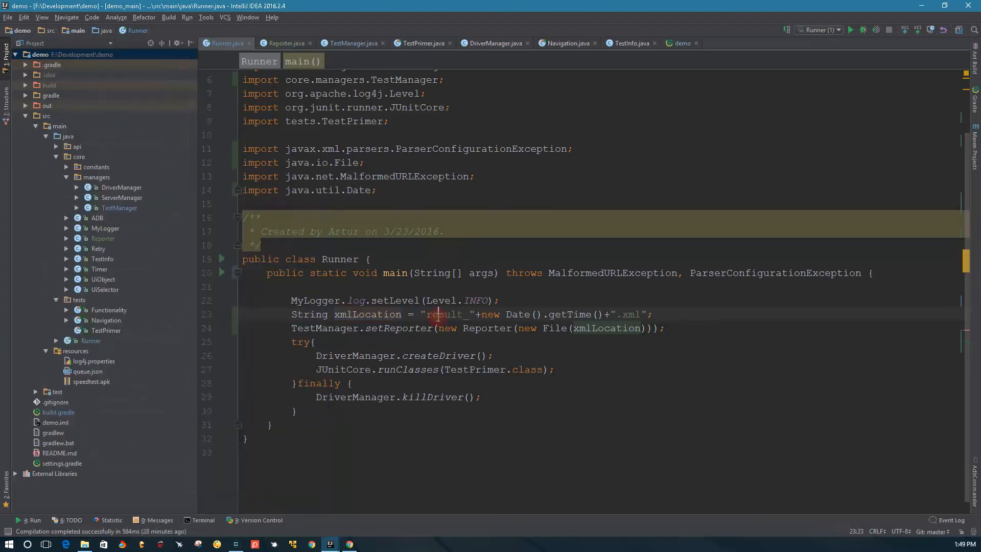
right_click(40, 55)
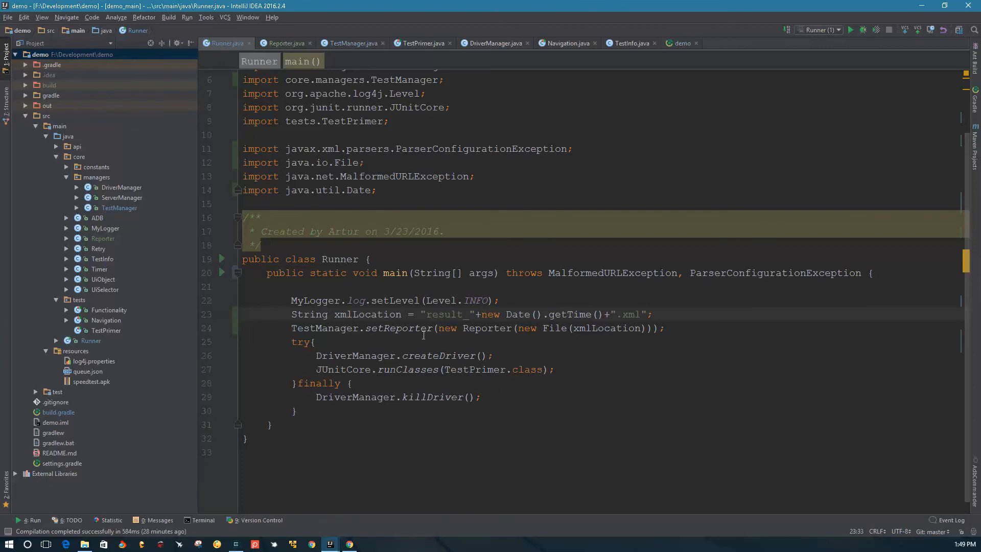
type("F:\\\\Development\\\\demo")
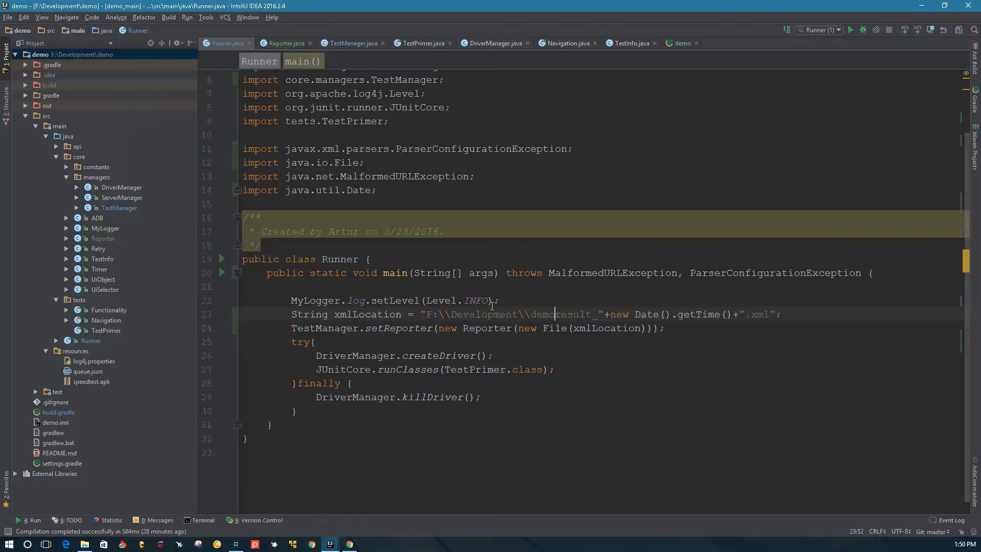
type("\\\\")
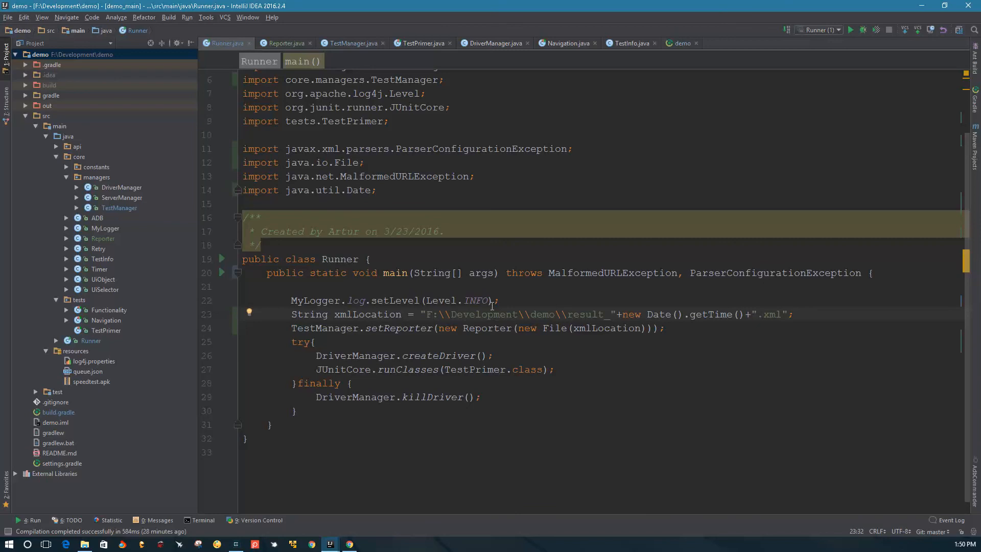
left_click(426, 314)
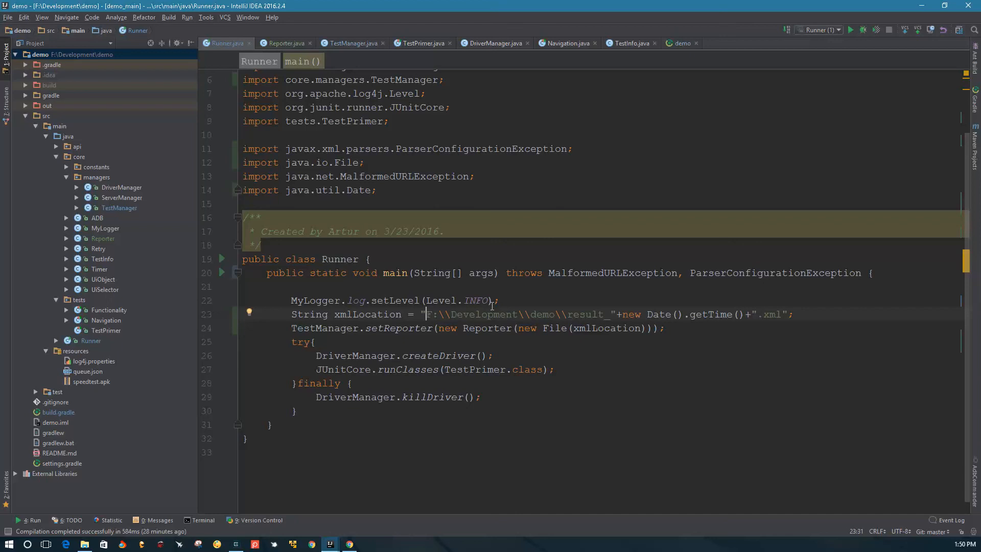
mouse_move(405, 260)
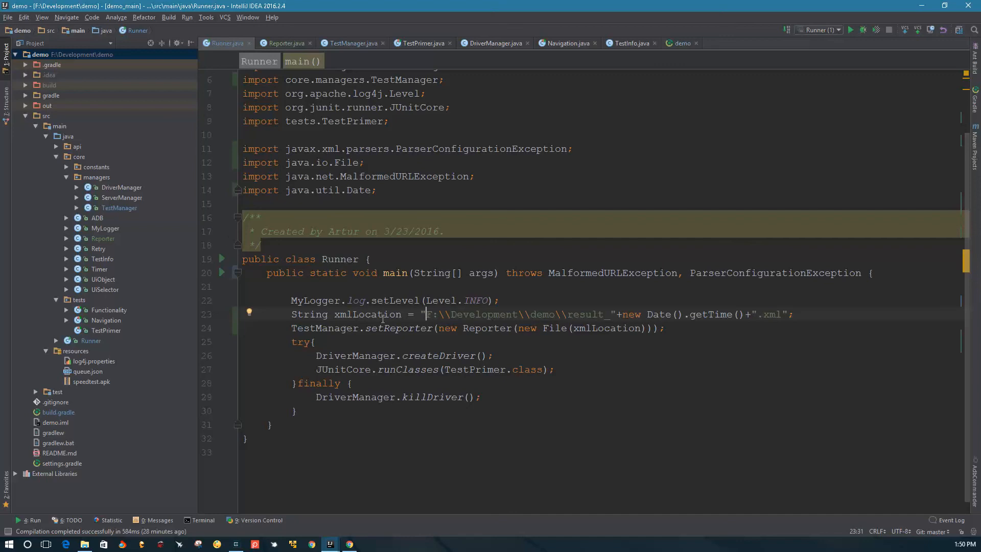
mouse_move(318, 296)
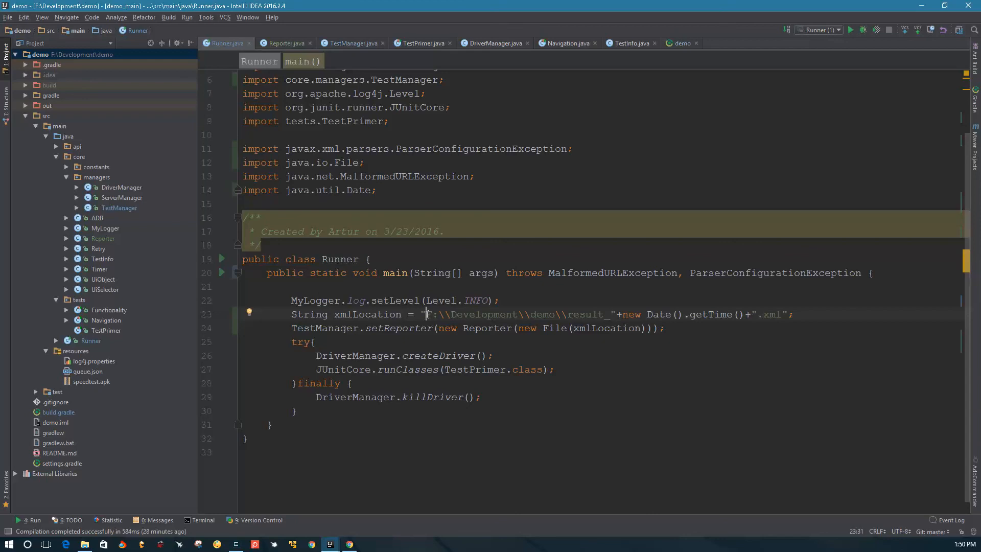
left_click_drag(427, 314, 642, 313)
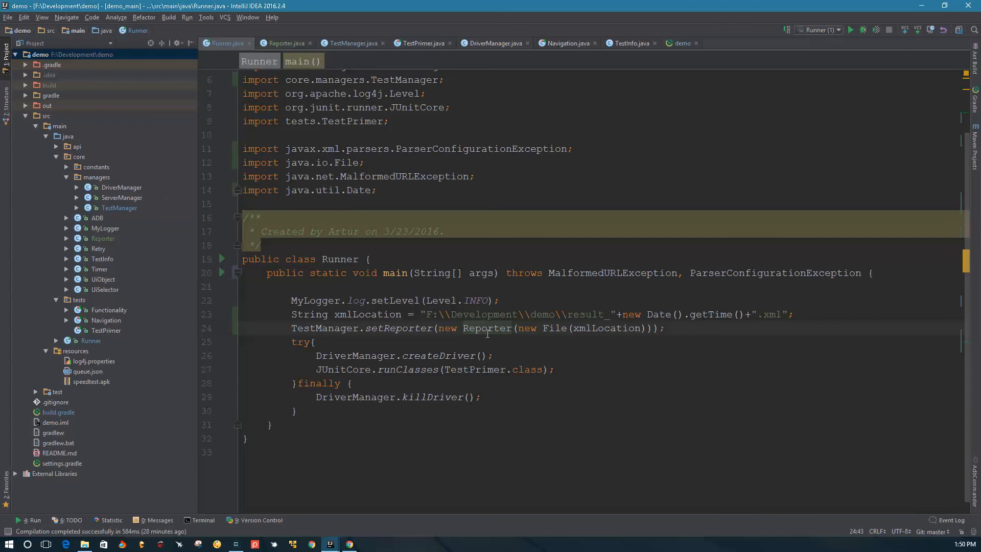
Step: Jump to Reporter.java and select the two transformer.setOutputProperty indentation lines in update()
left_click(285, 43)
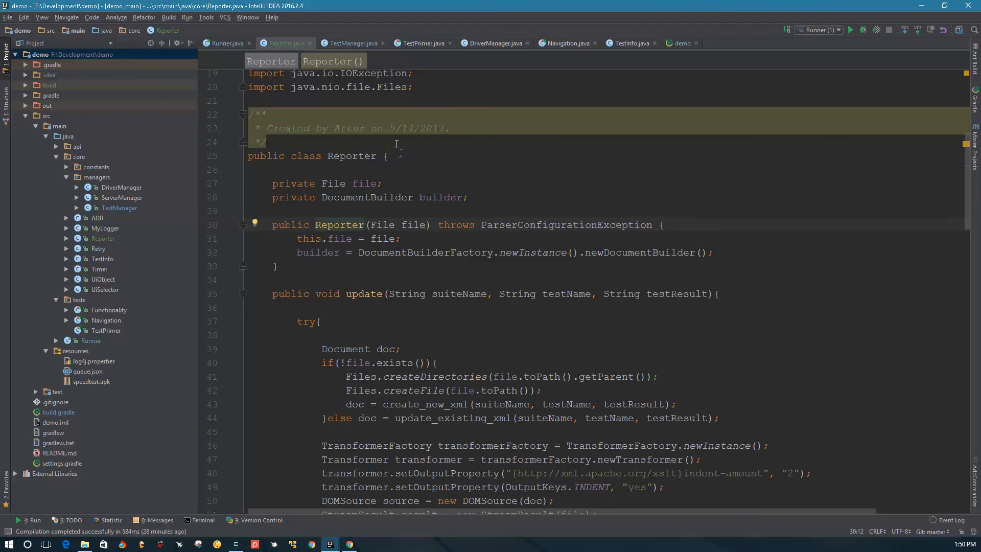
scroll("down", 3)
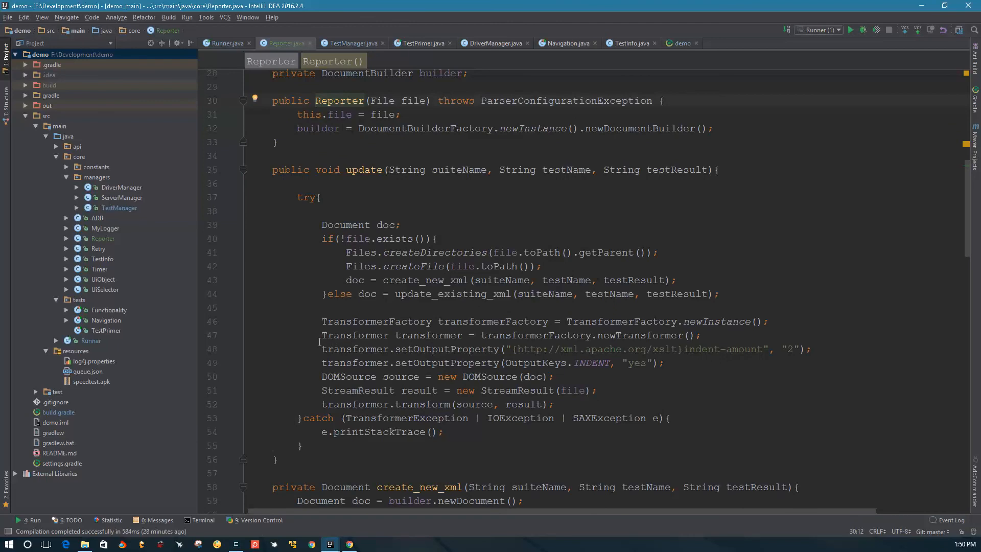
left_click_drag(322, 349, 664, 363)
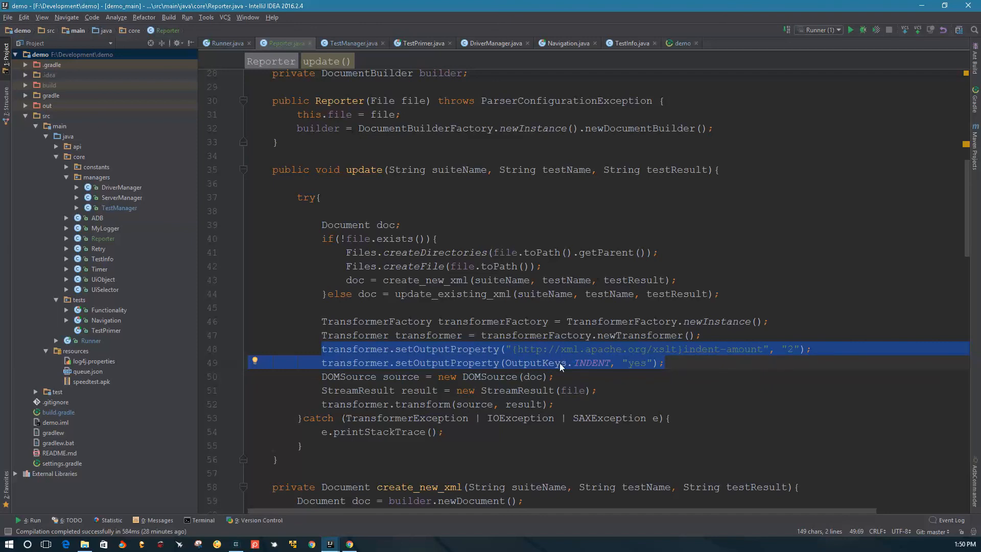
mouse_move(559, 358)
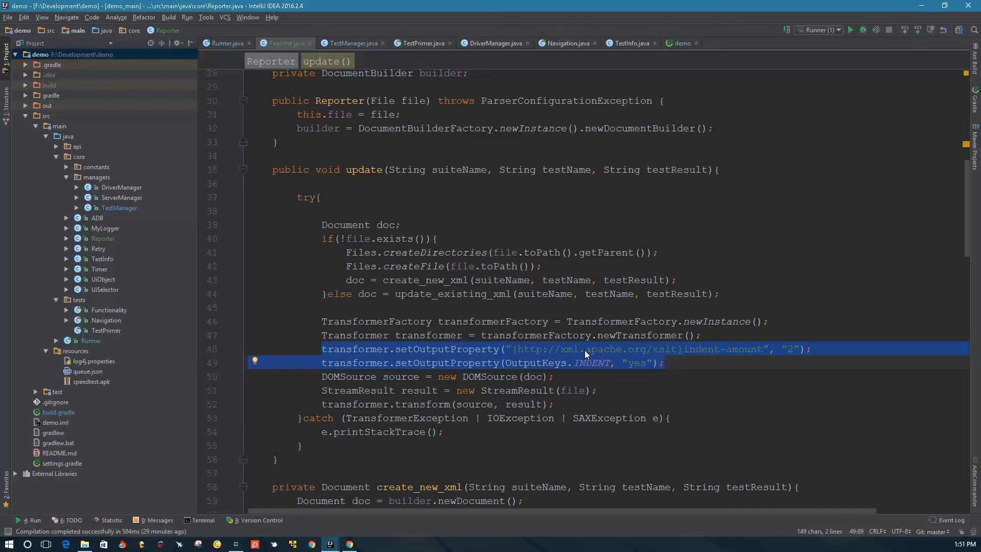
mouse_move(694, 370)
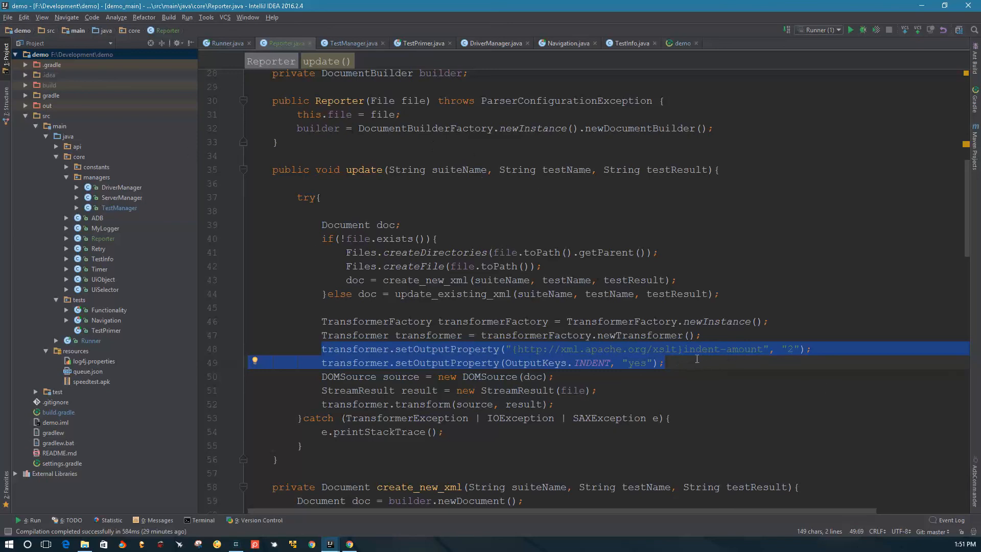
mouse_move(288, 239)
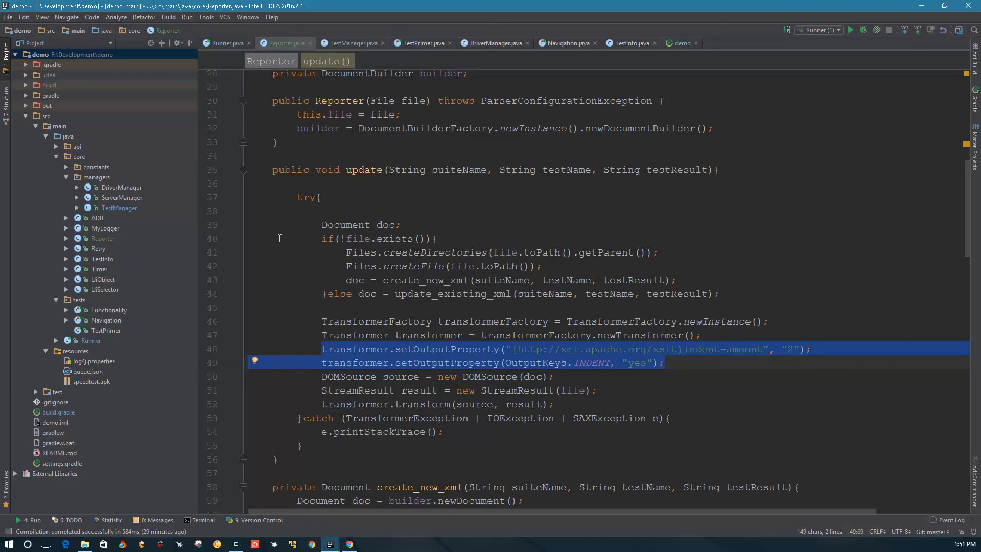
mouse_move(278, 238)
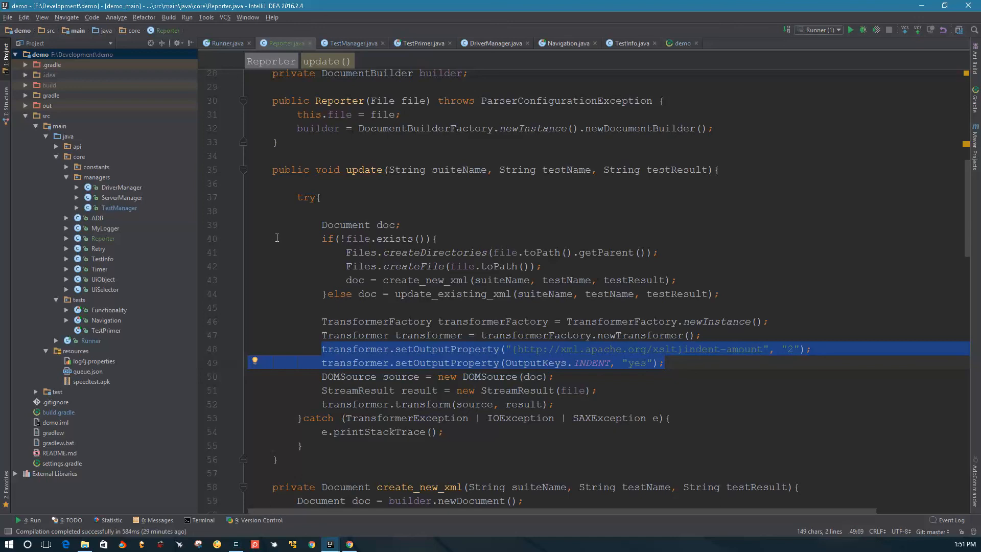